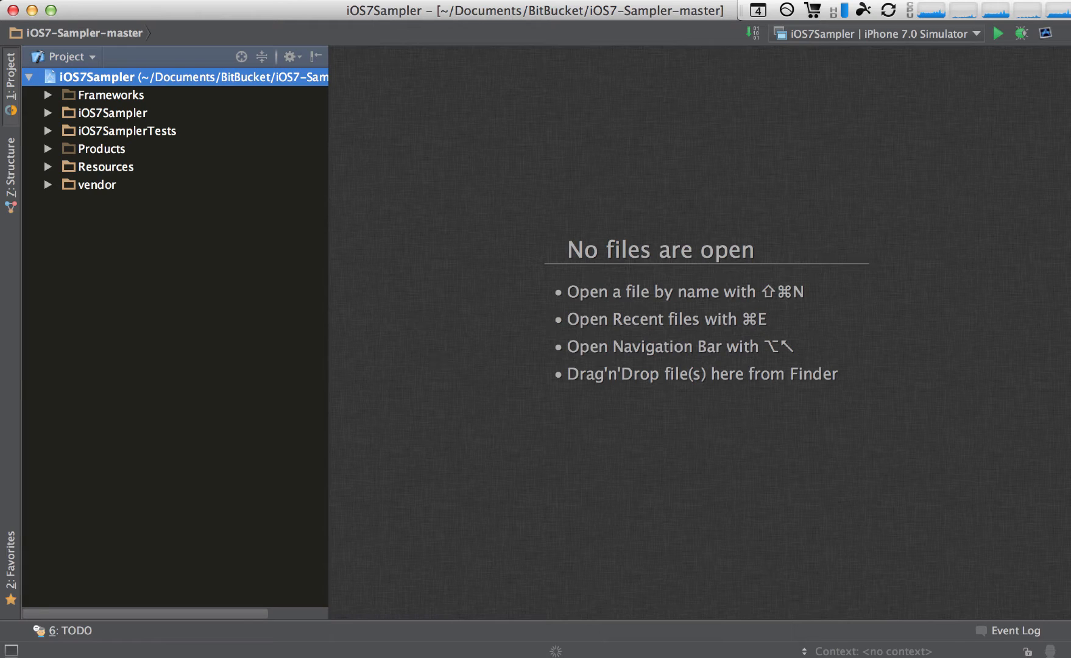
mouse_move(114, 171)
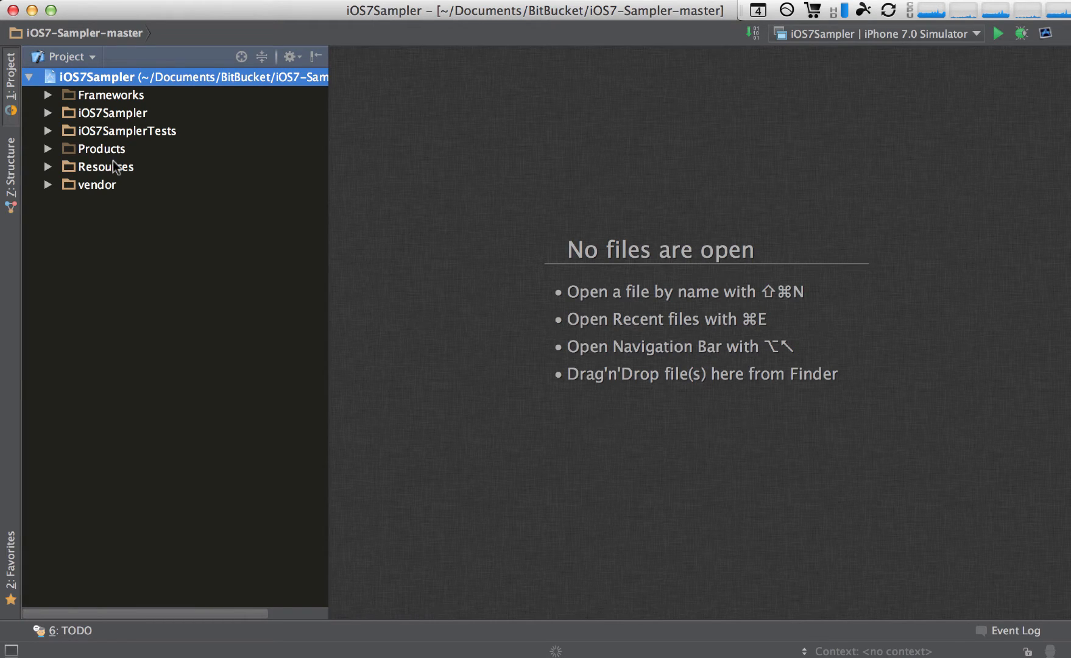
- Expand the iOS7Sampler folder in the Project tool window
click(49, 112)
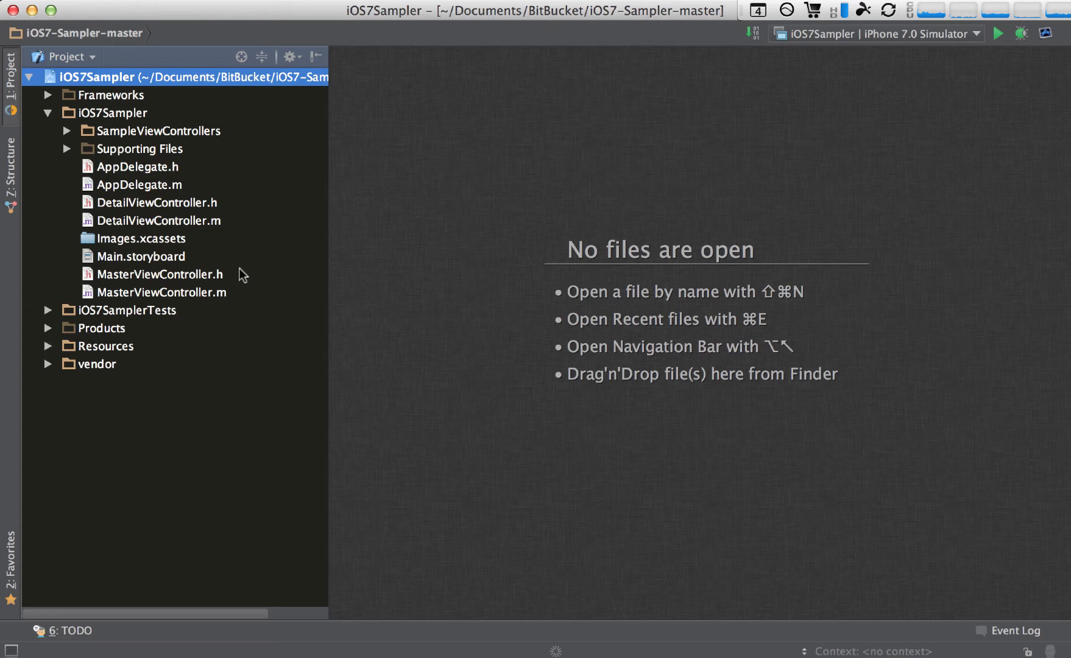
mouse_move(263, 305)
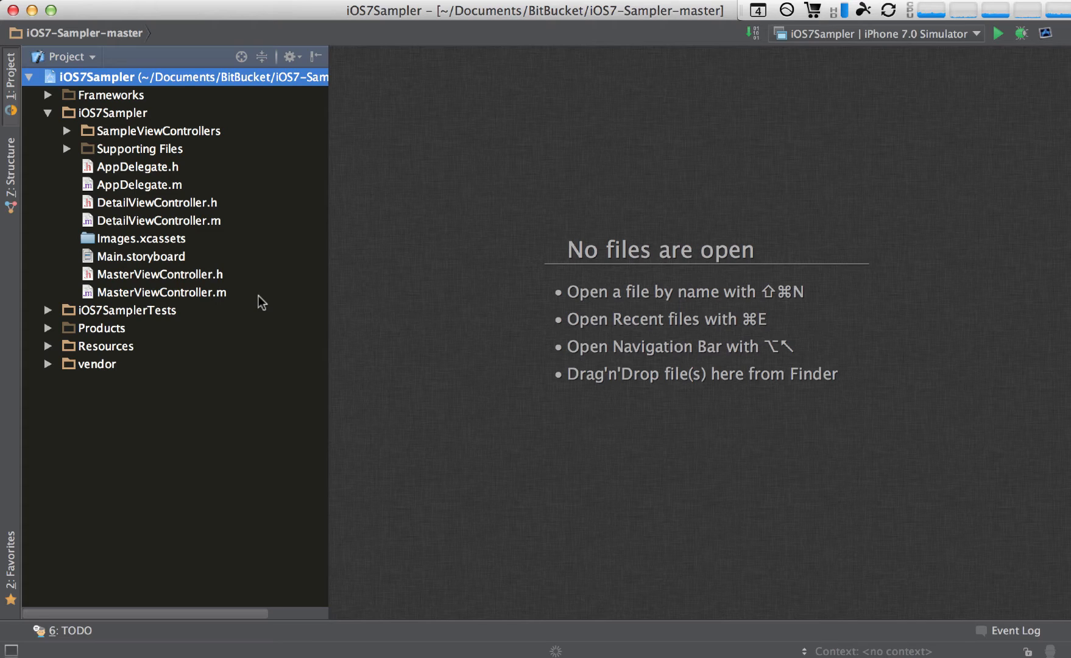
mouse_move(246, 298)
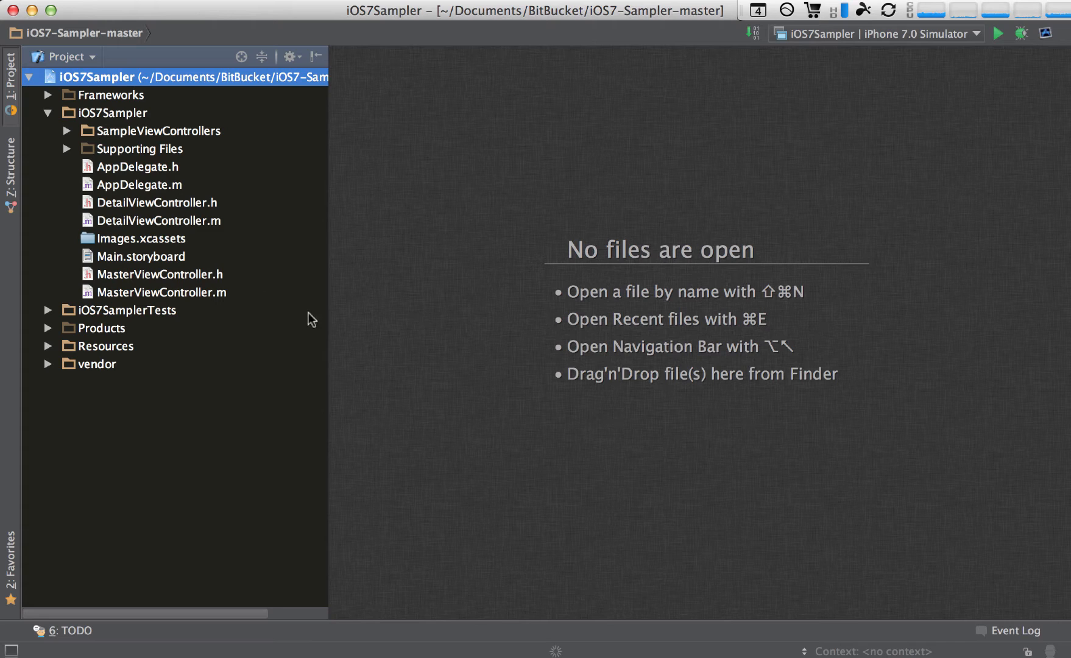
mouse_move(455, 412)
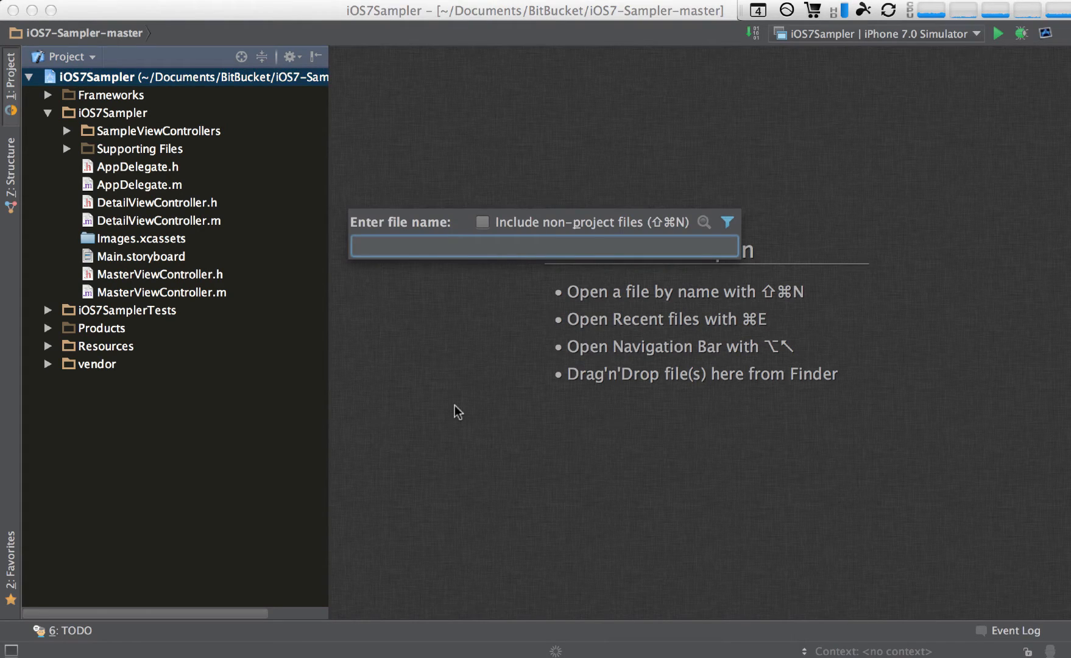
- Open MasterViewController.m by searching 'MVC' in the file-name popup
text(MVC.)
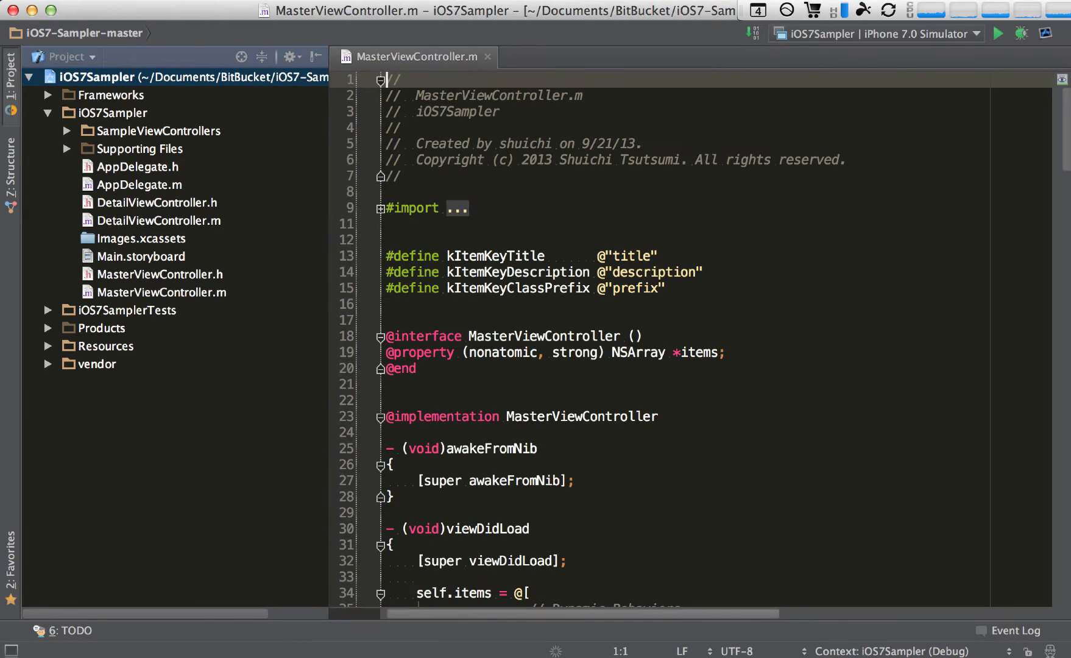
scroll(down, 3)
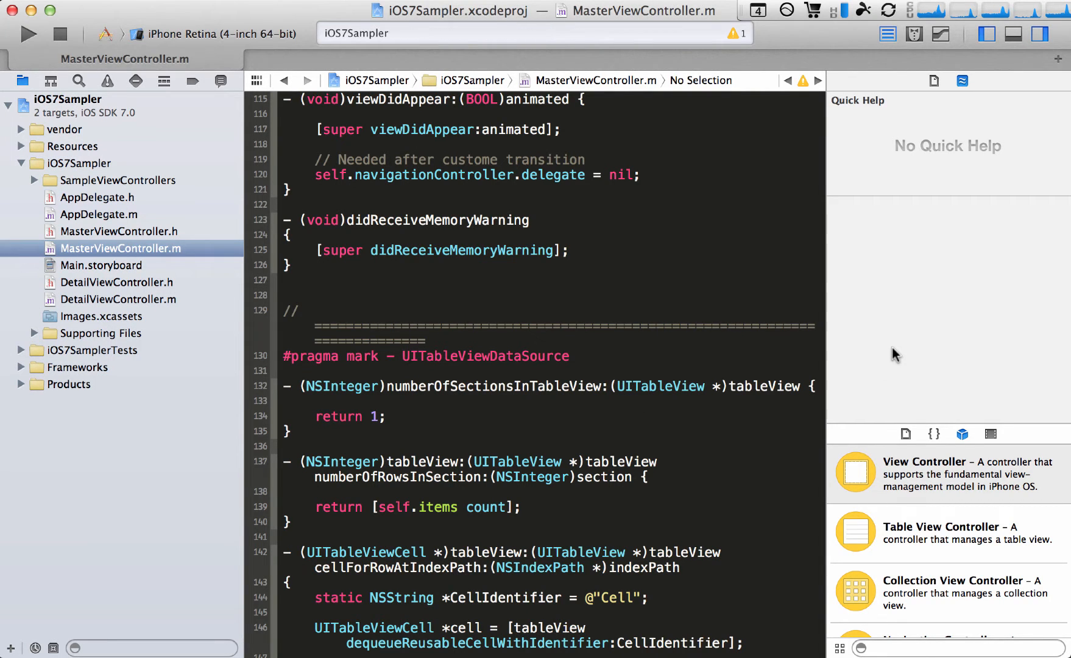
- Build and launch iOS7Sampler in the iPhone simulator from the Xcode toolbar
click(24, 30)
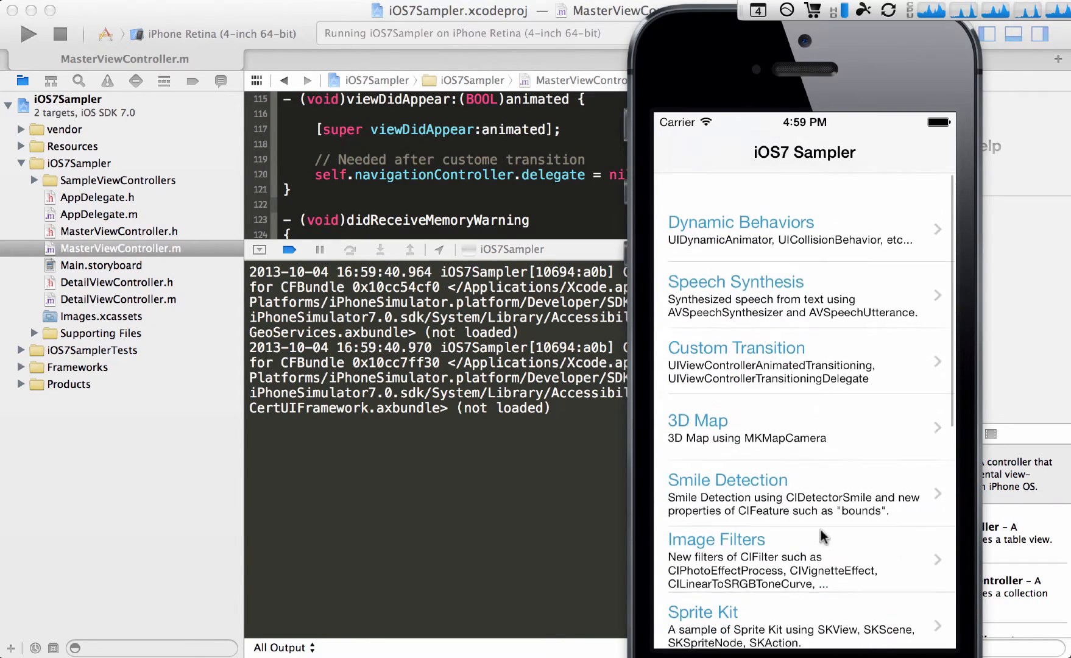
click(765, 229)
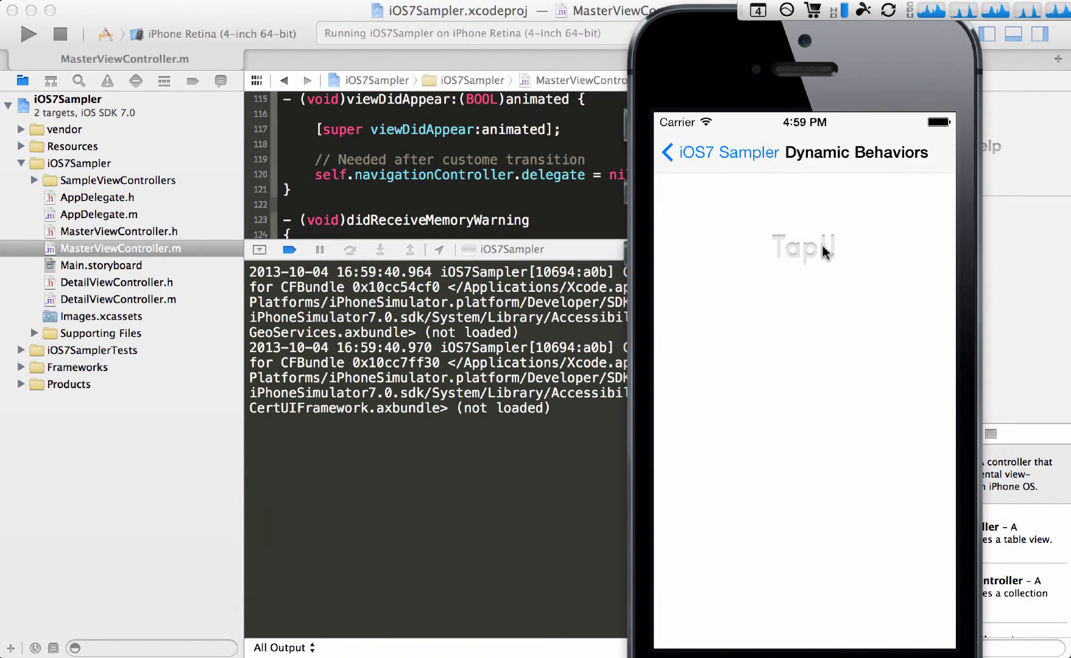
click(667, 153)
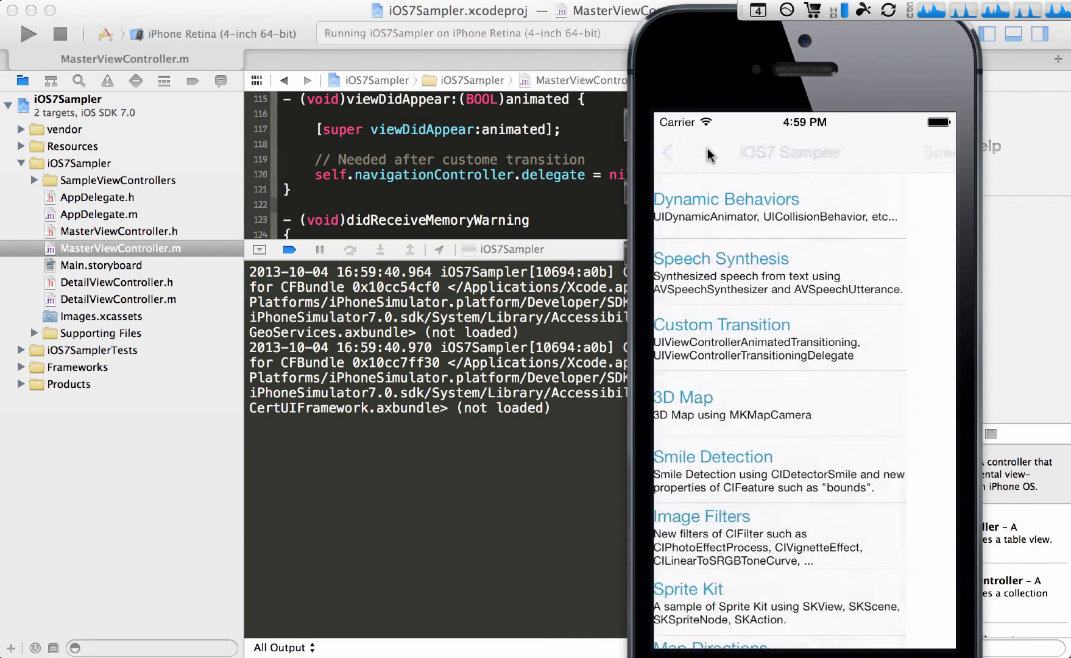
click(722, 325)
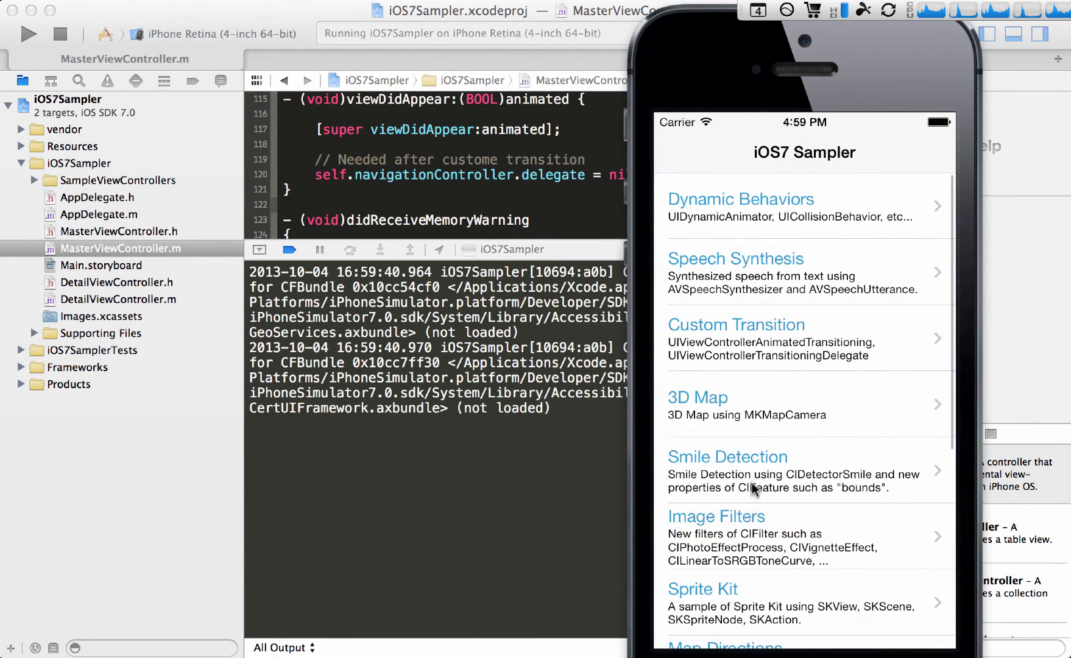
click(717, 517)
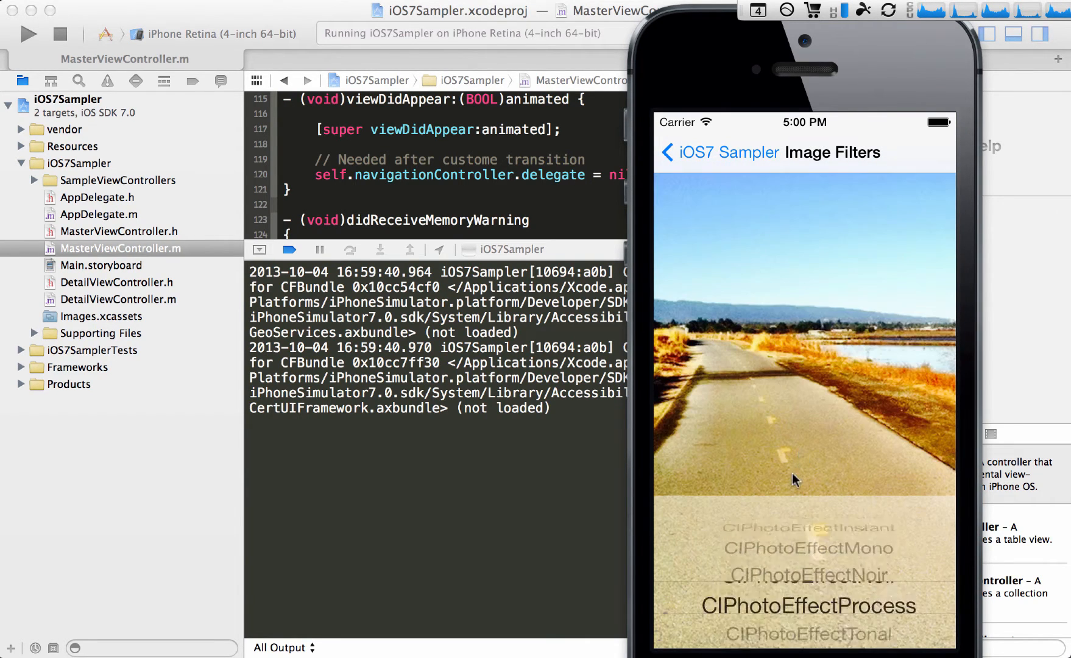
click(666, 152)
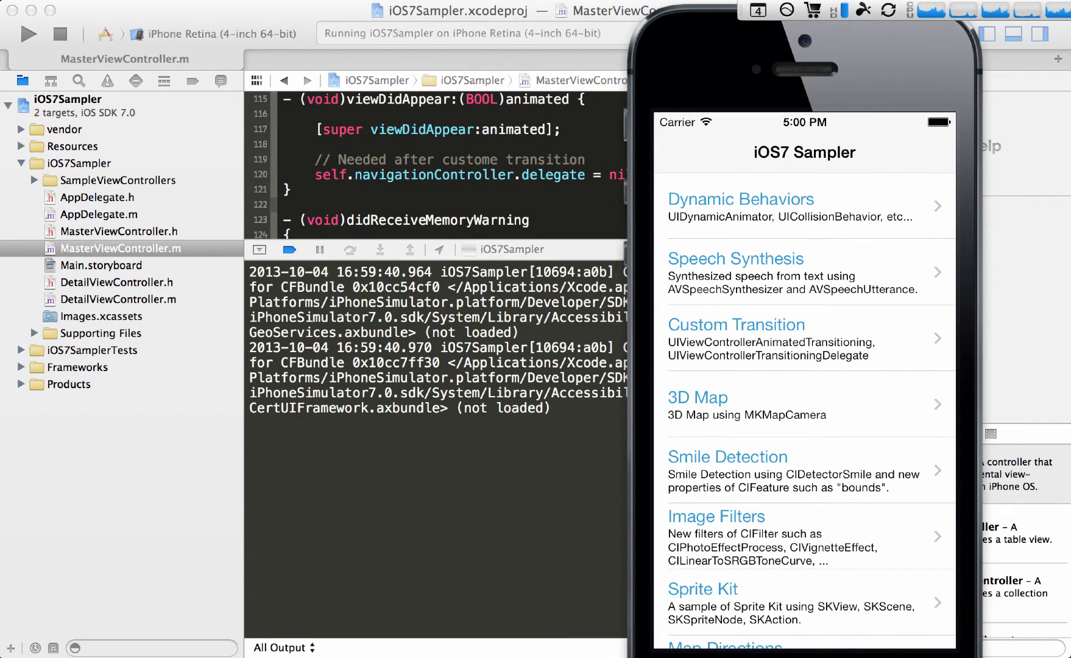
click(100, 266)
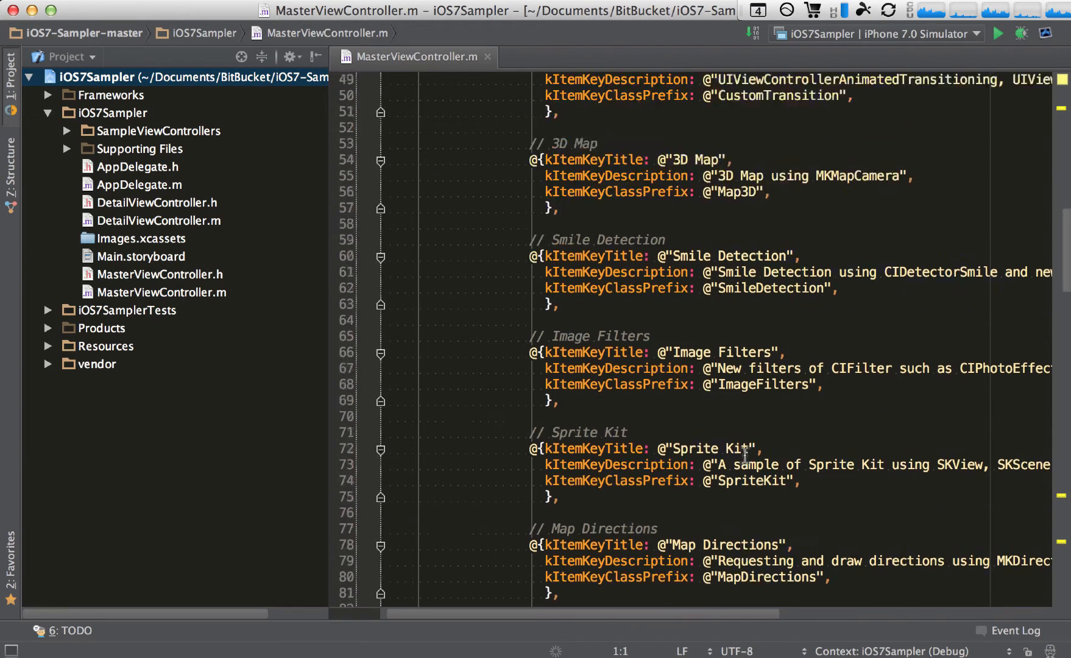
- Write [self.items objectAtIndex:3]; after the super call in viewDidLoad
scroll(up, 3)
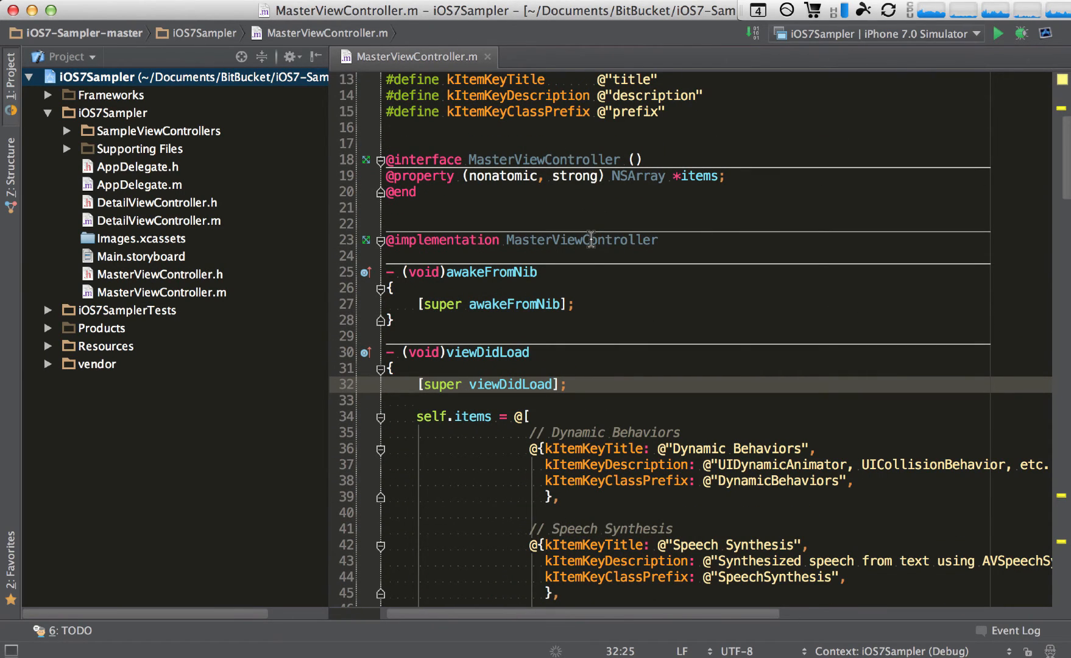
text(i)
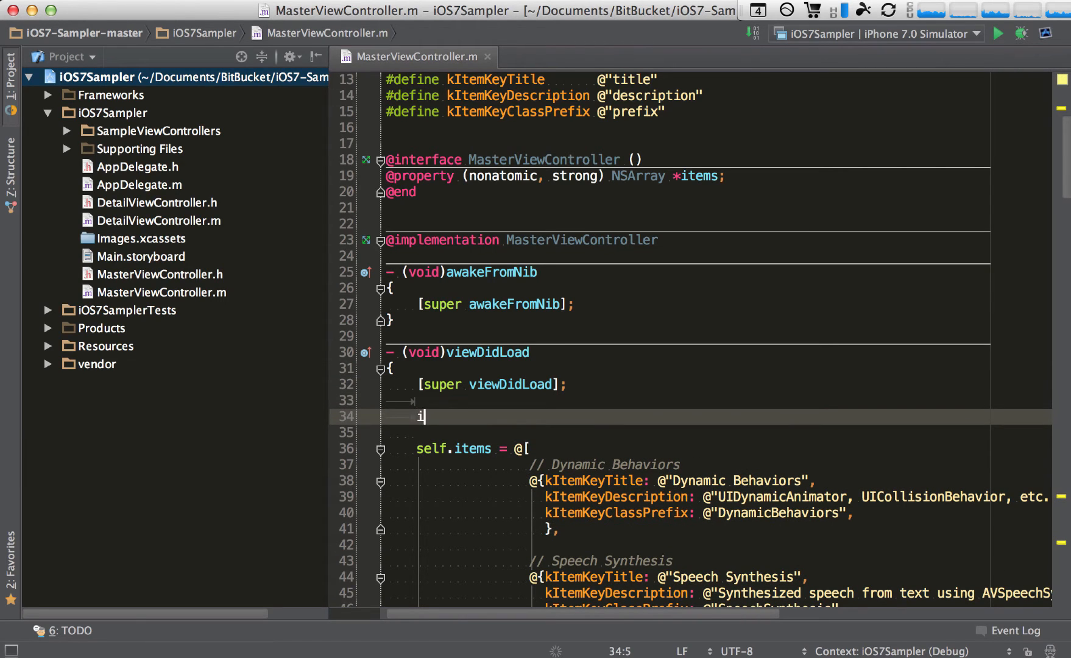
key(Backspace)
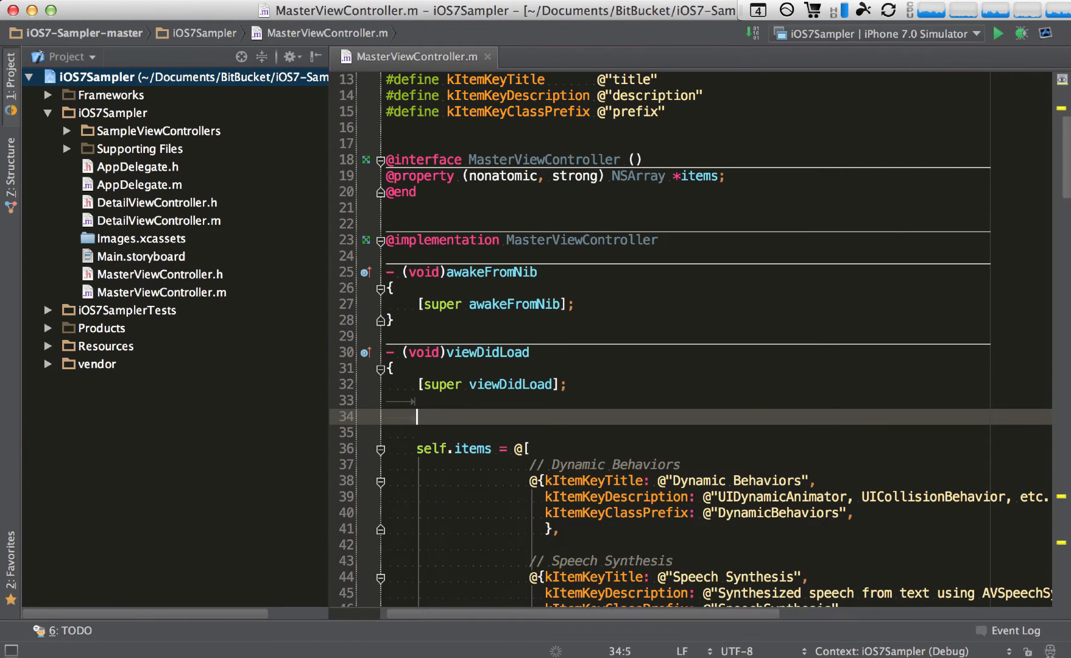
text(self.items)
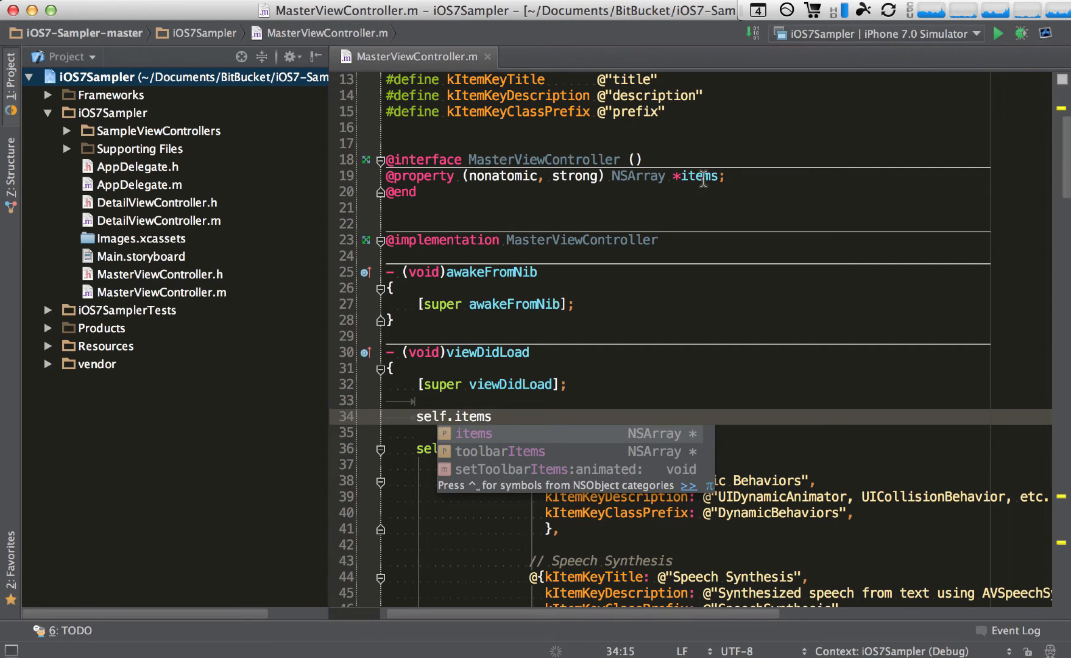
mouse_move(760, 218)
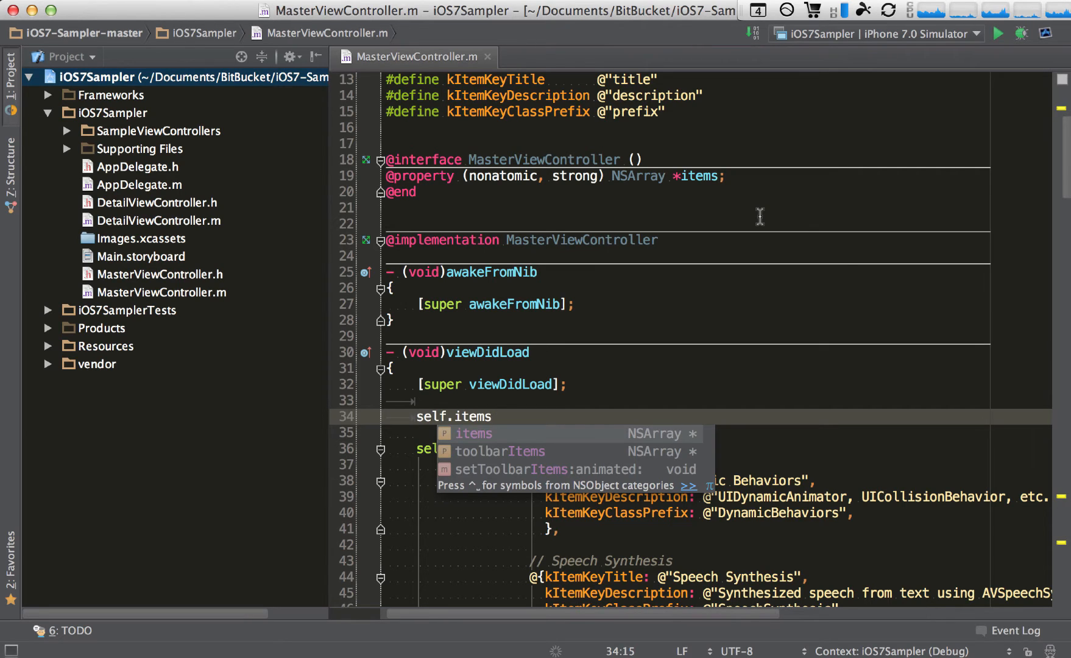
text(.)
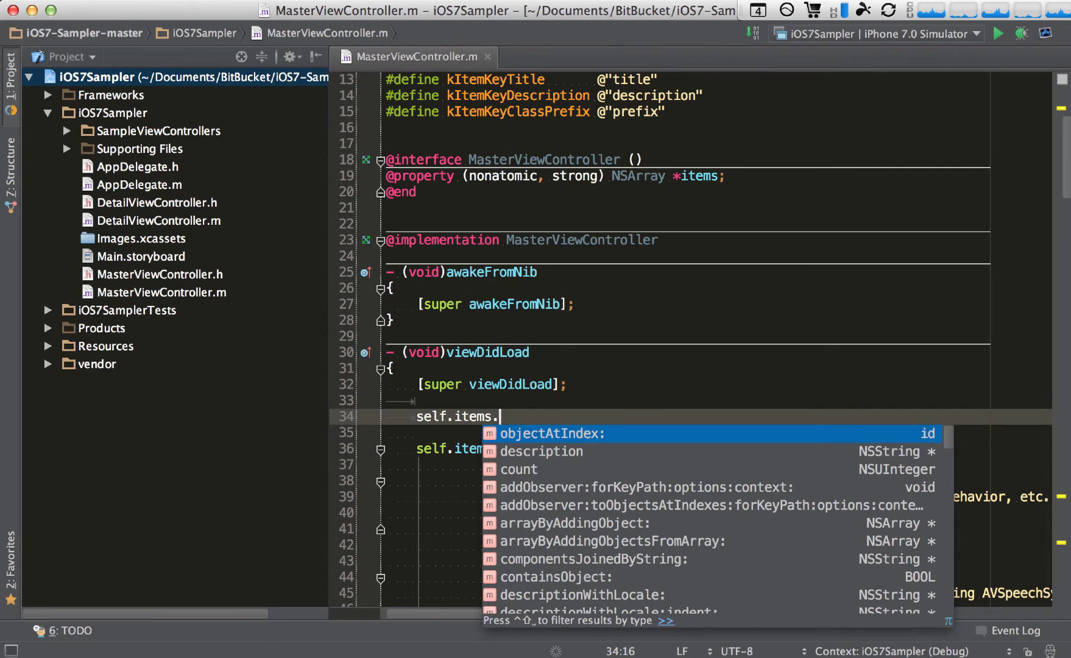
click(552, 433)
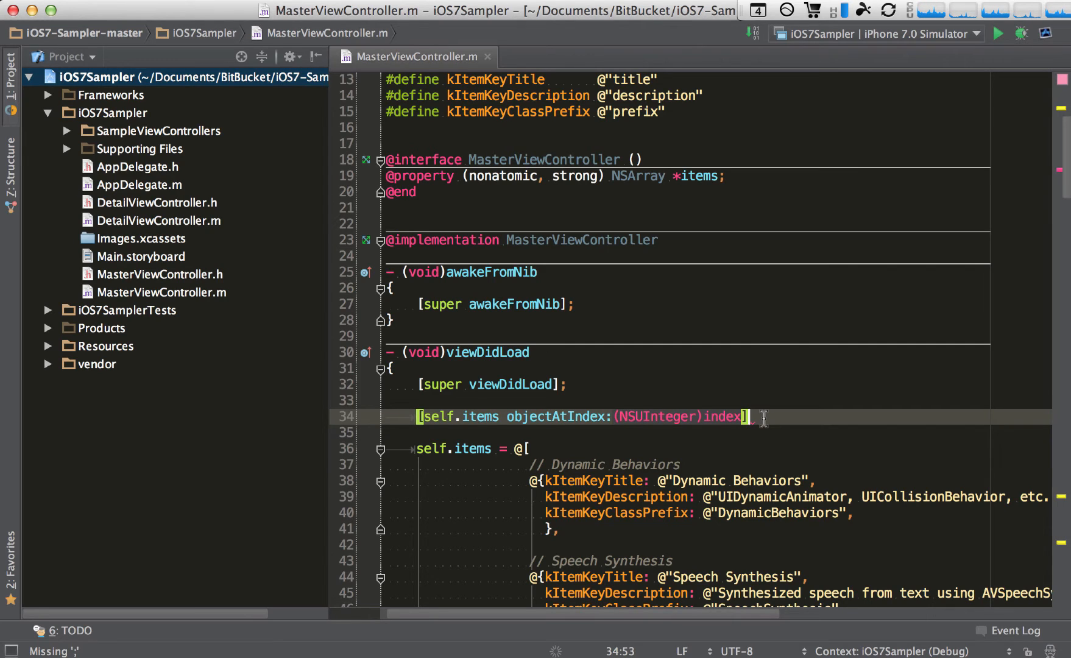
text(;)
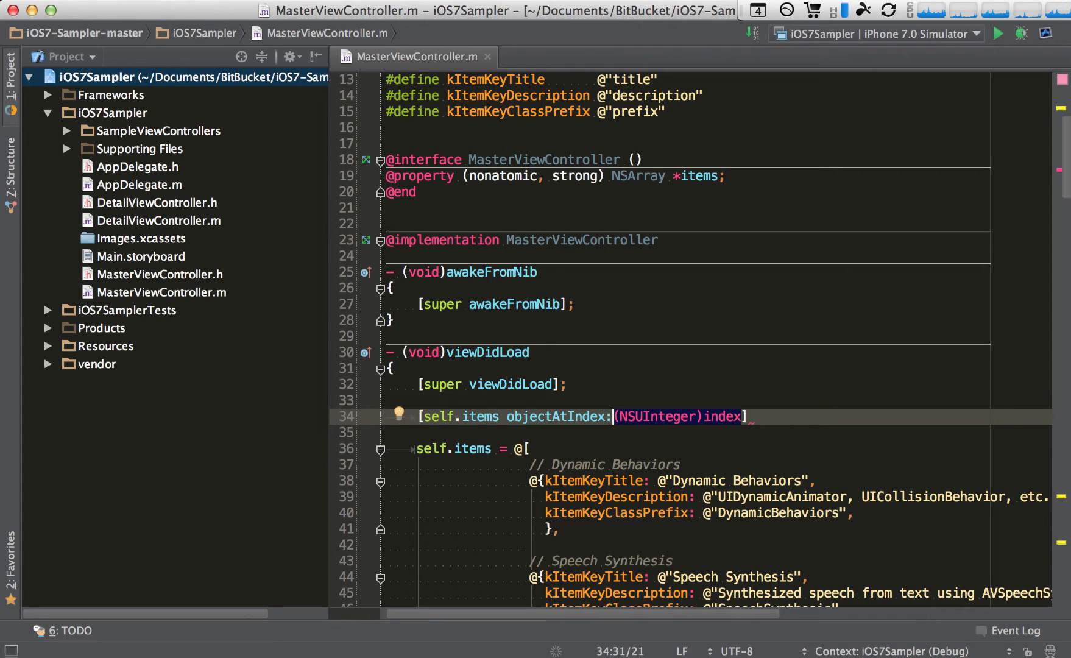
text(3)
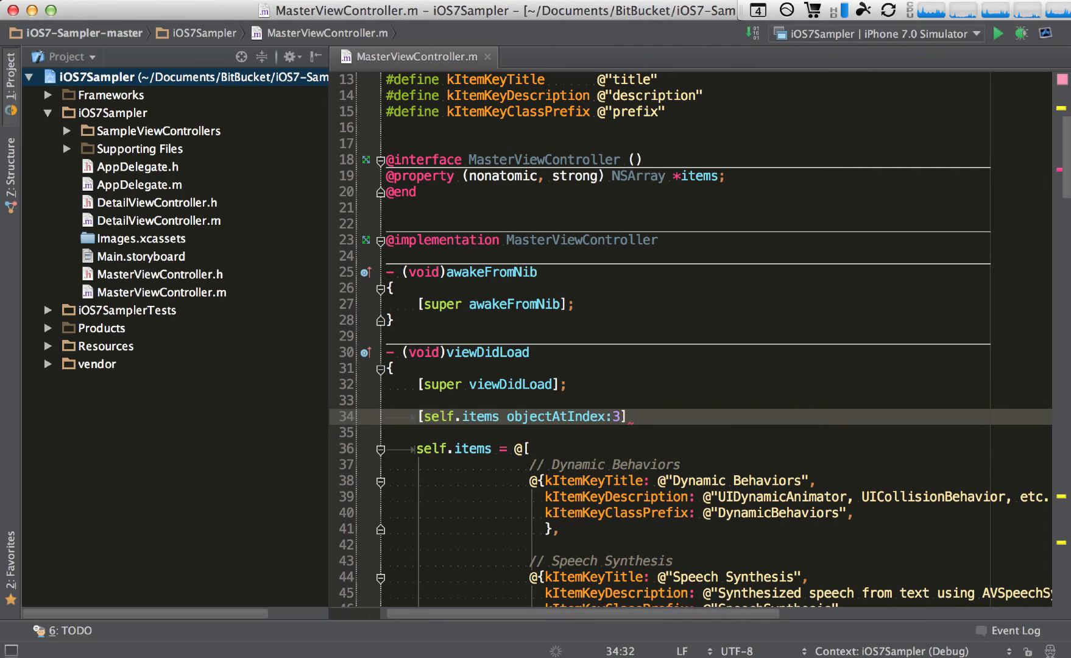
text(;)
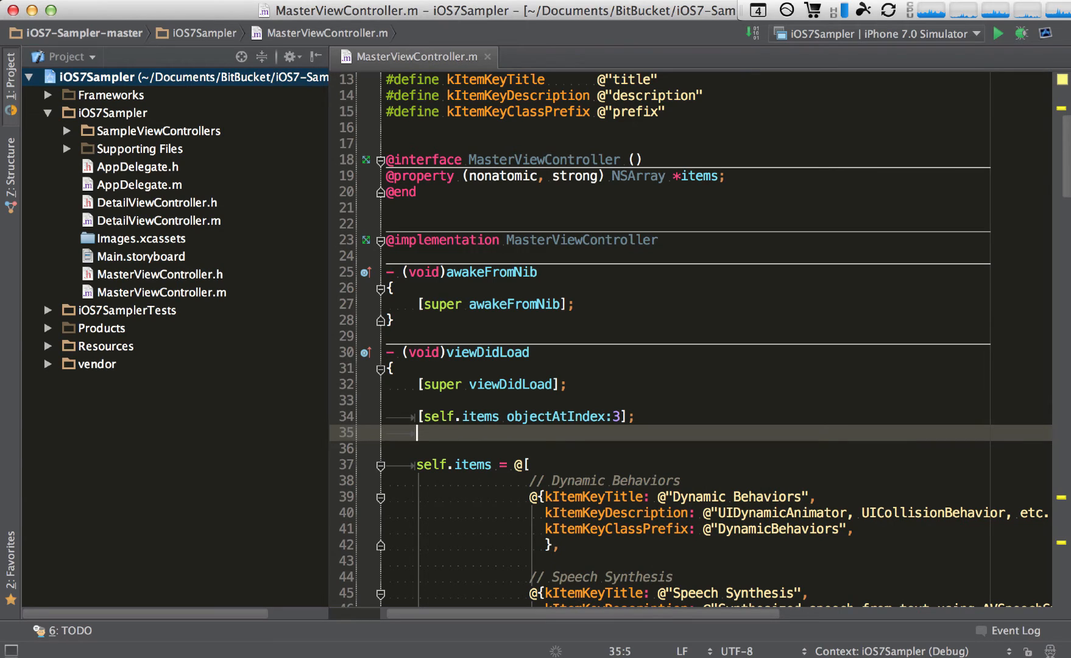
- Write [self.items addObserver:@1 forKeyPath:@"asdf" options:@1 context:@1]; in viewDidLoad
text(self.items)
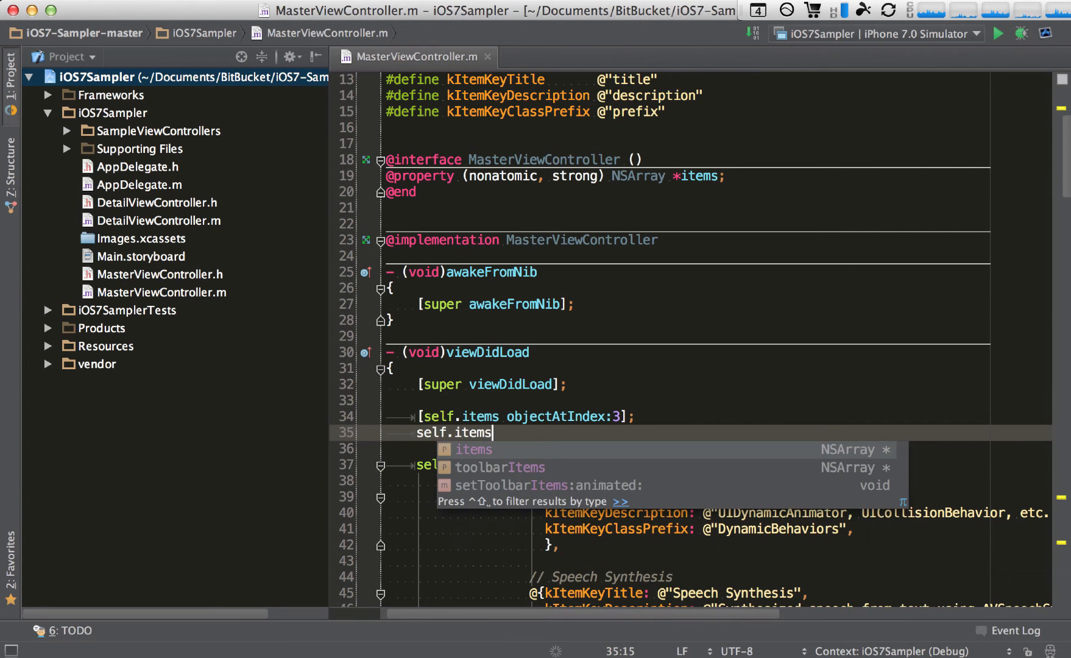
text(.)
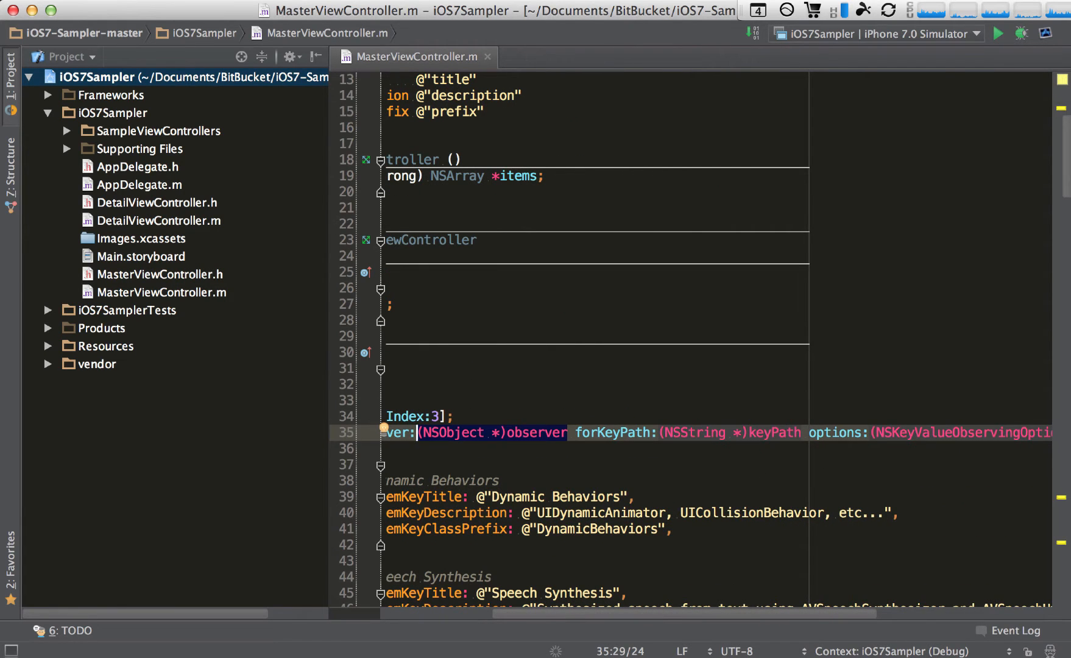
text(@1)
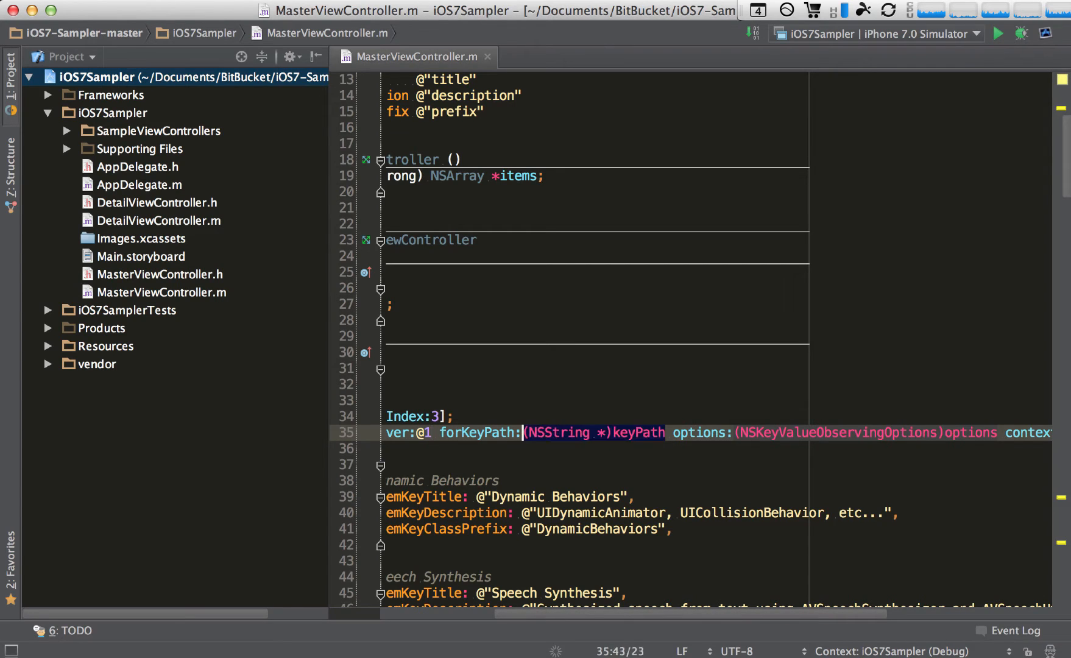
text(@"asdf")
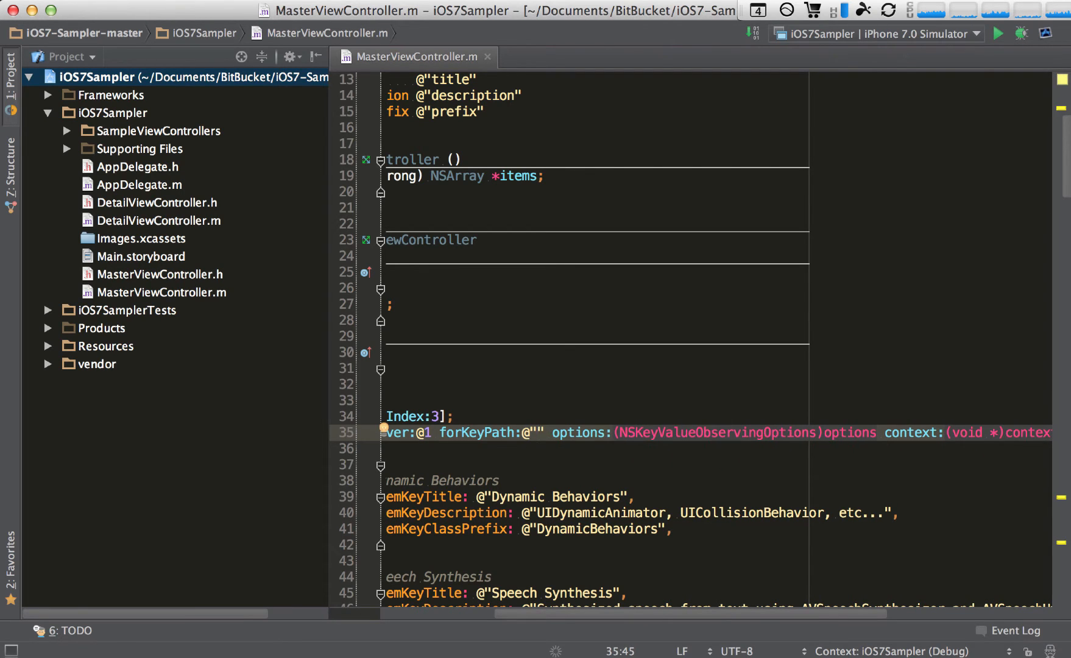
text(asd)
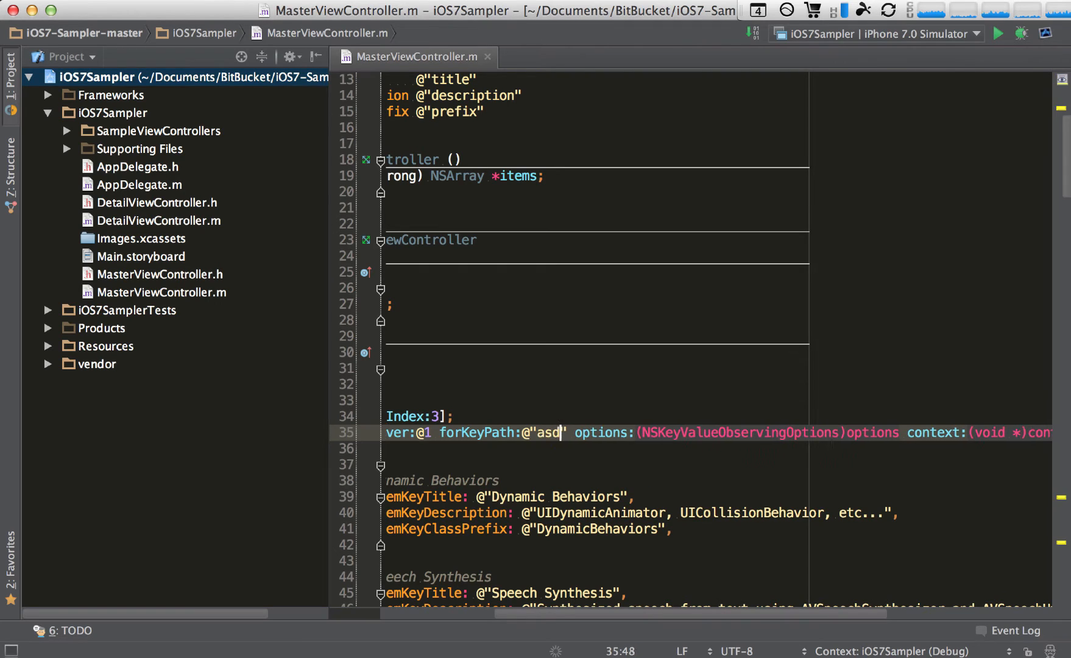
text(f)
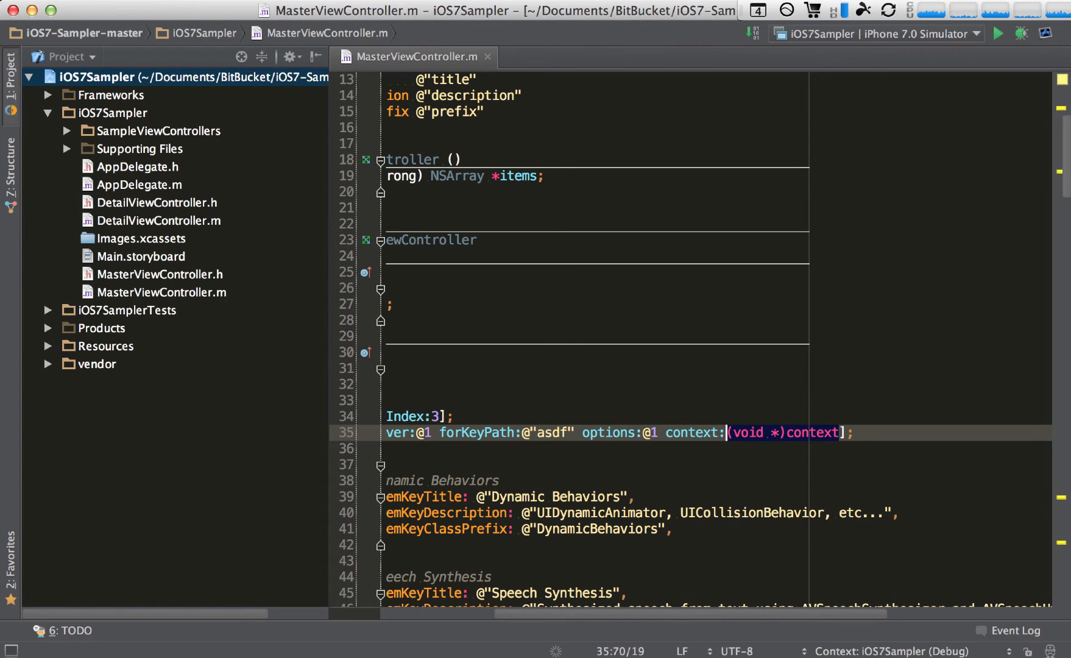
text(@1)
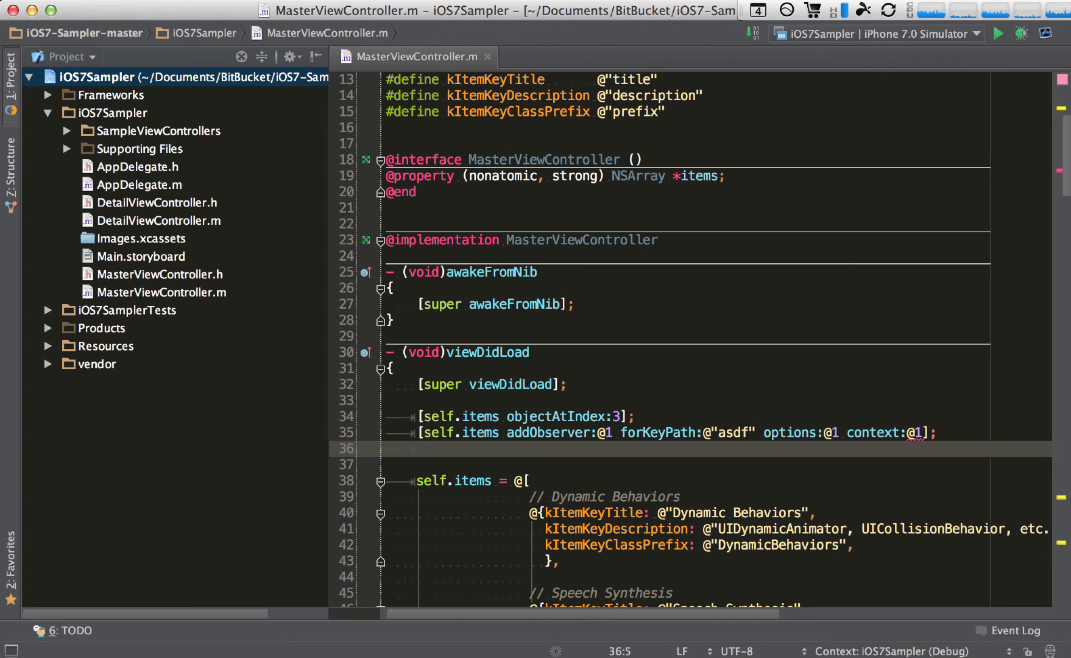
- Write [self.items arrayByAddingObject:@1]; above the addObserver line via code completion
text(self.items.)
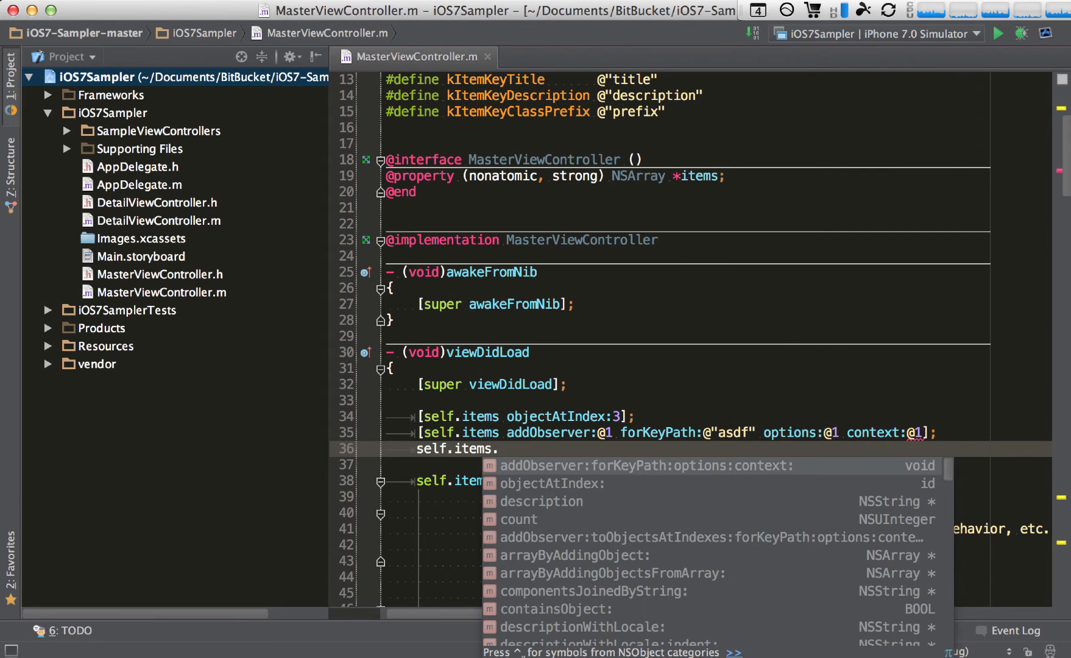
text(a0)
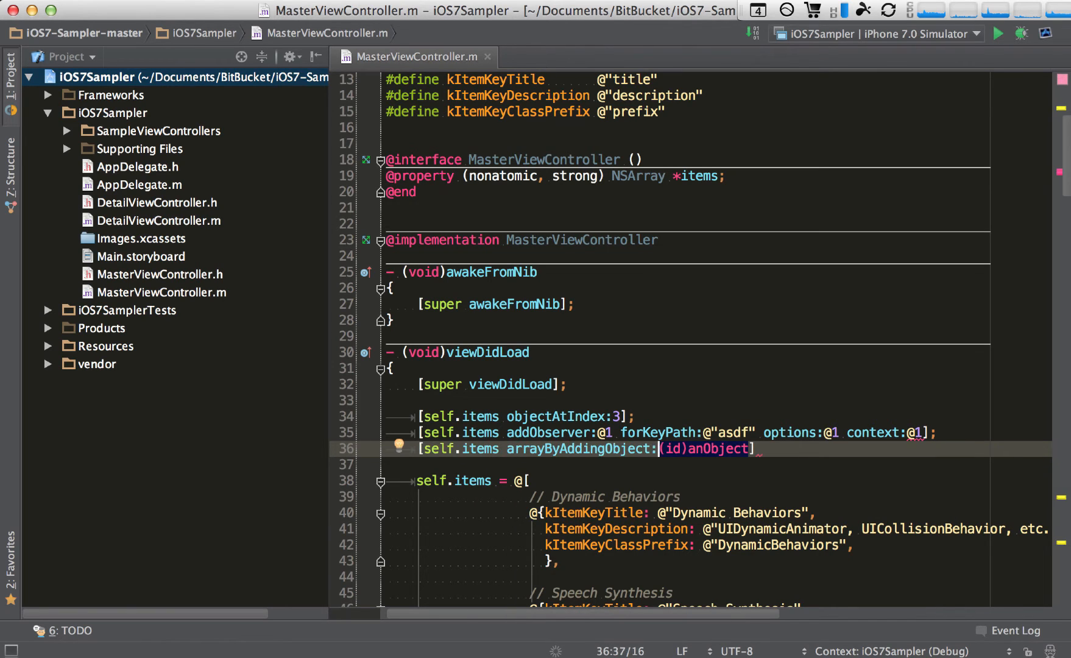
text(@1)
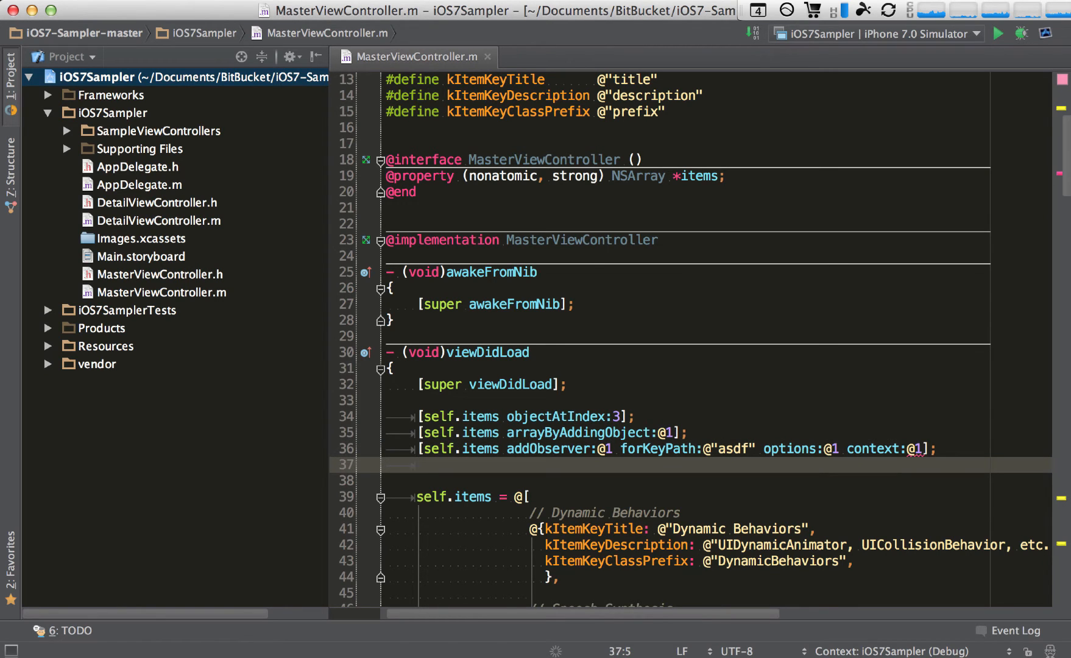
scroll(down, 3)
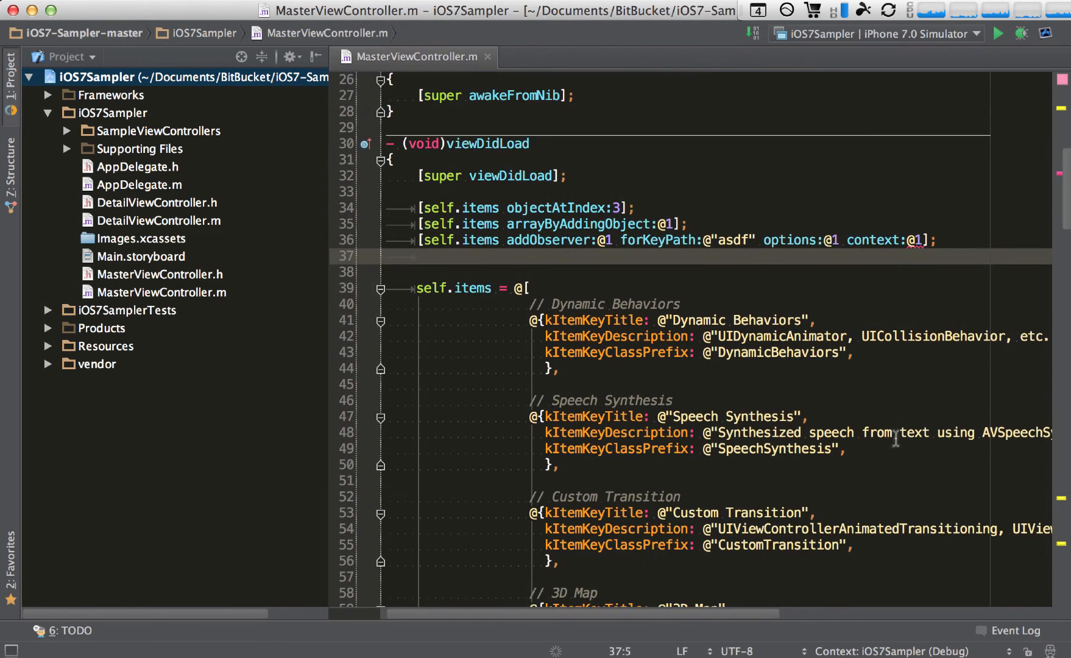
mouse_move(557, 283)
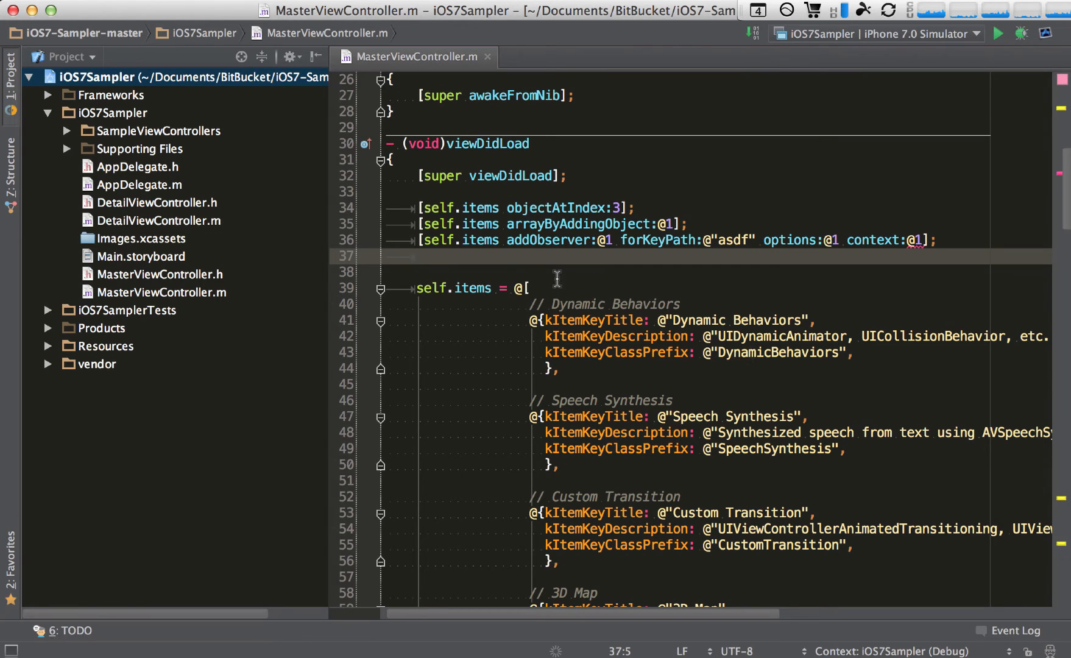
scroll(down, 3)
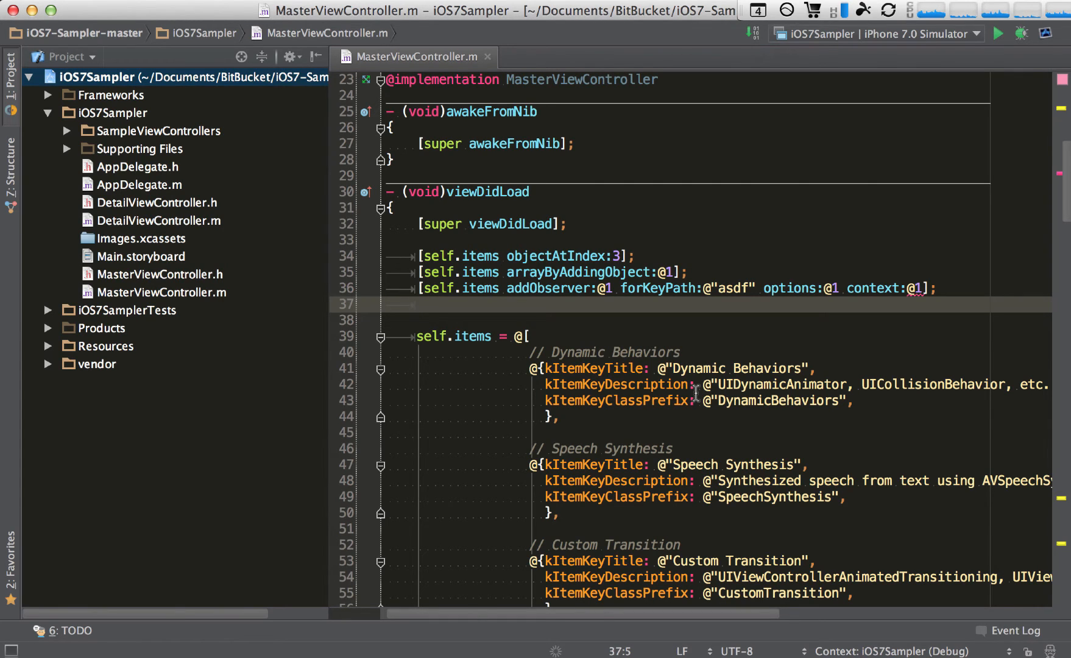
mouse_move(247, 300)
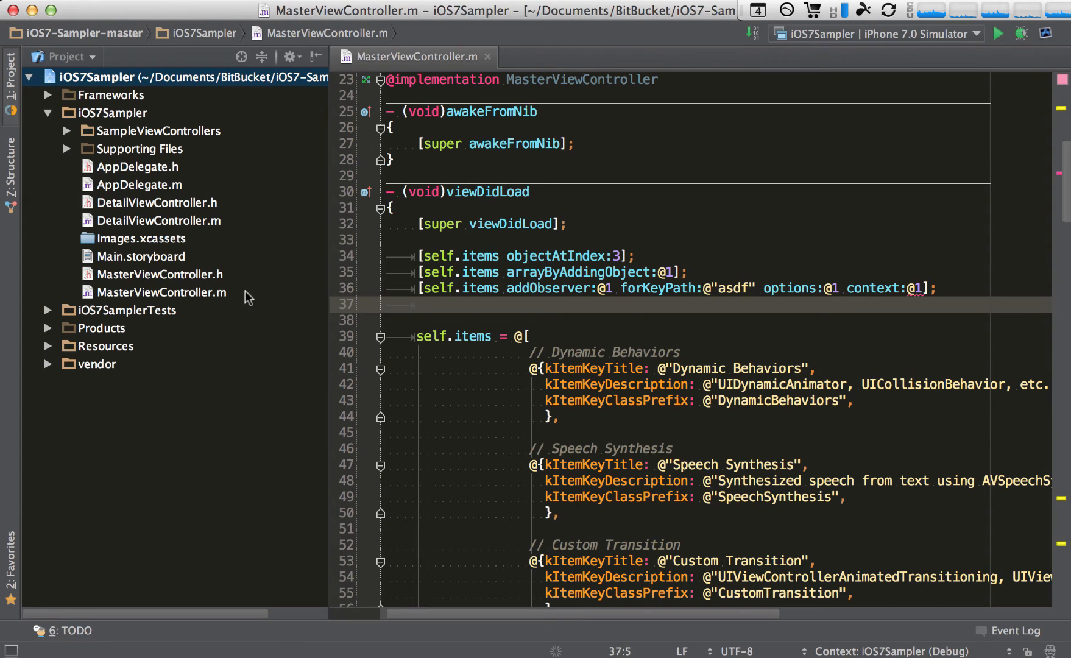
scroll(down, 3)
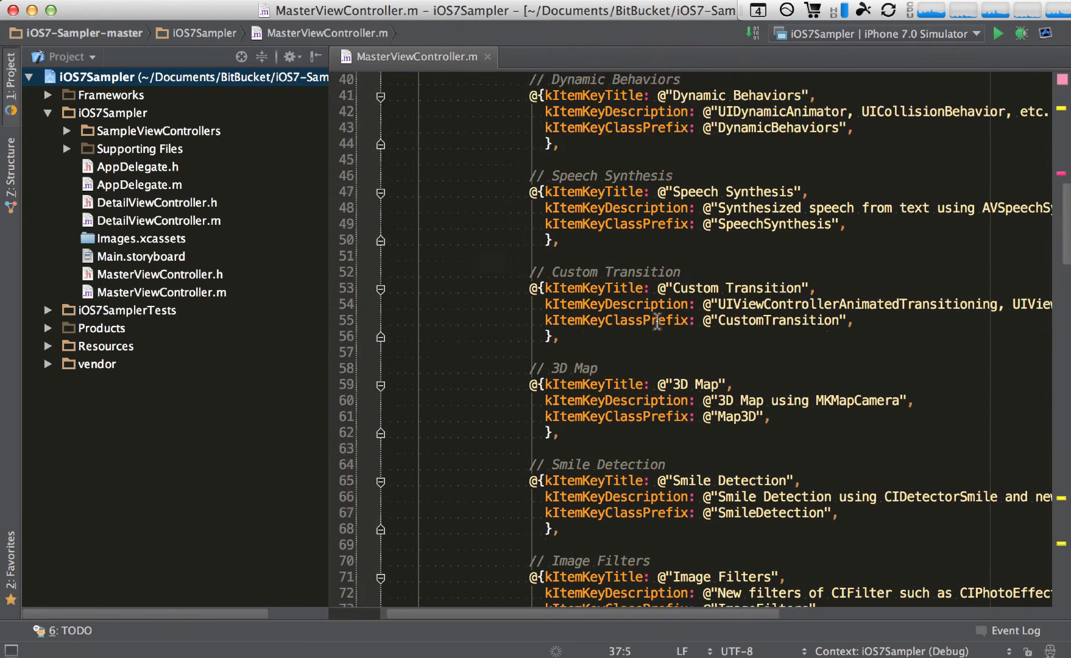
scroll(up, 3)
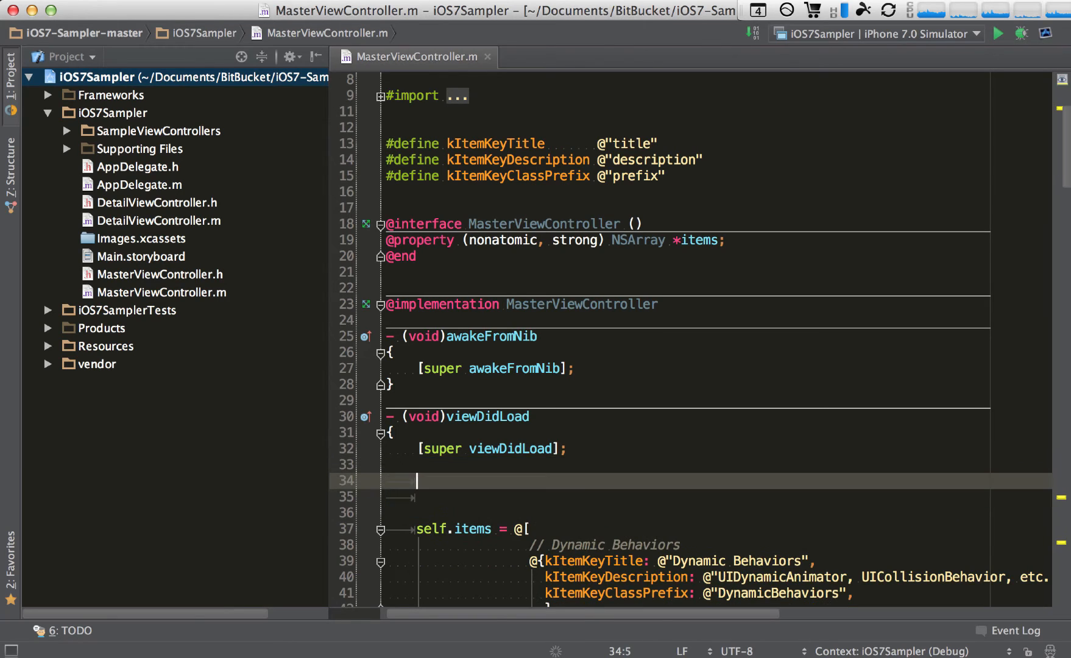
text(NSLog((NSString *)format)
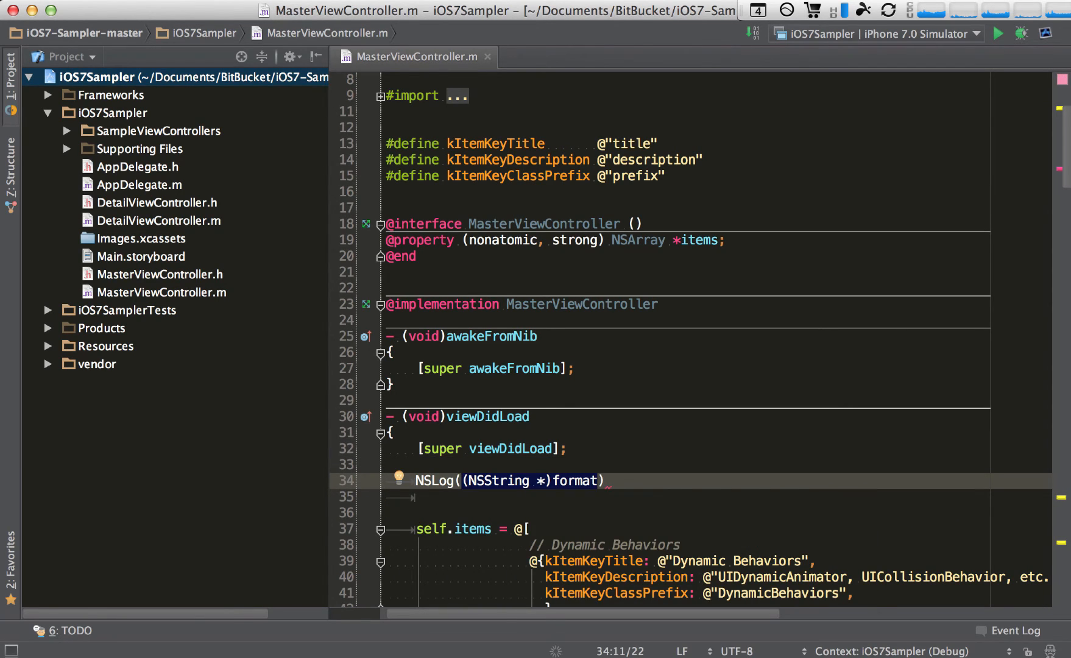
text(@""))
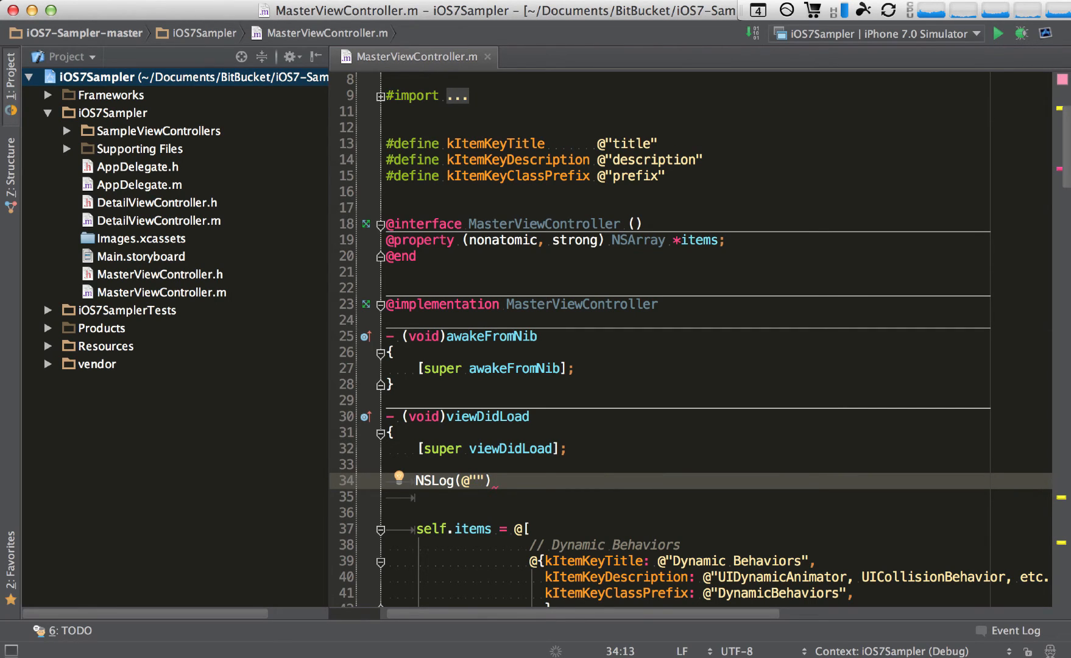
text(%@)
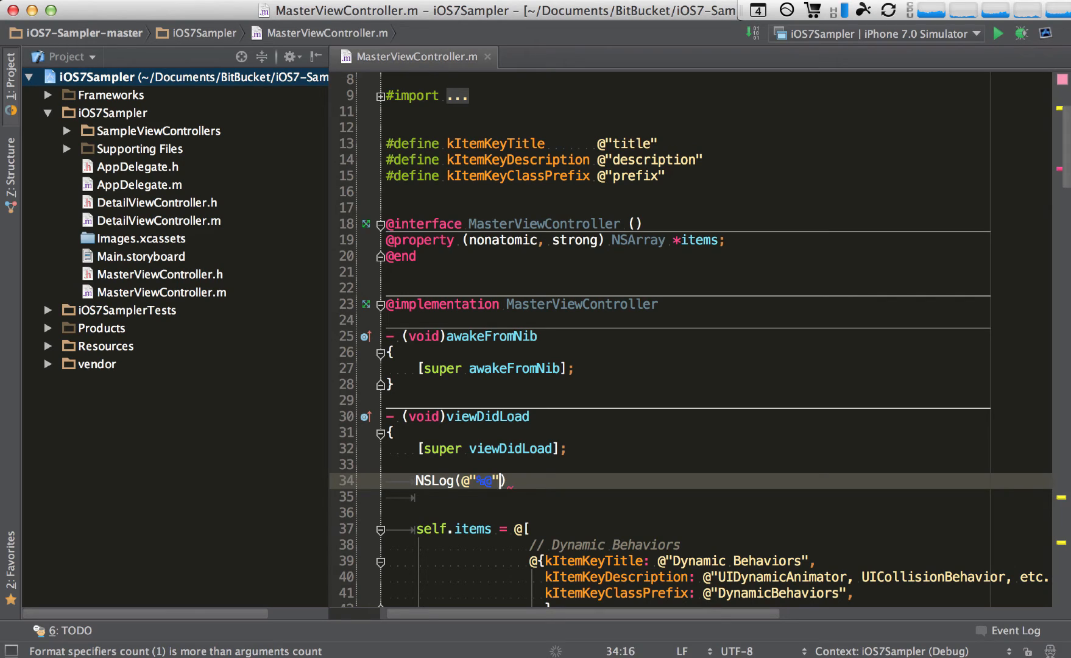
text(, %YES)
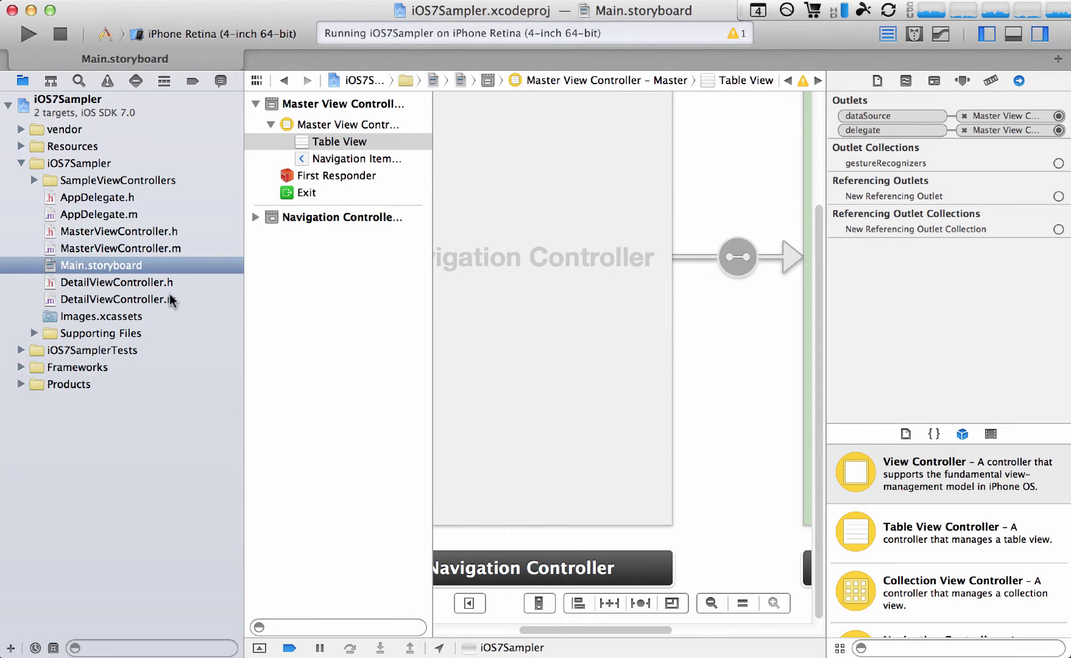
- In Xcode's MasterViewController.m add NSLog(@"%d", 34); below the first NSLog
click(120, 231)
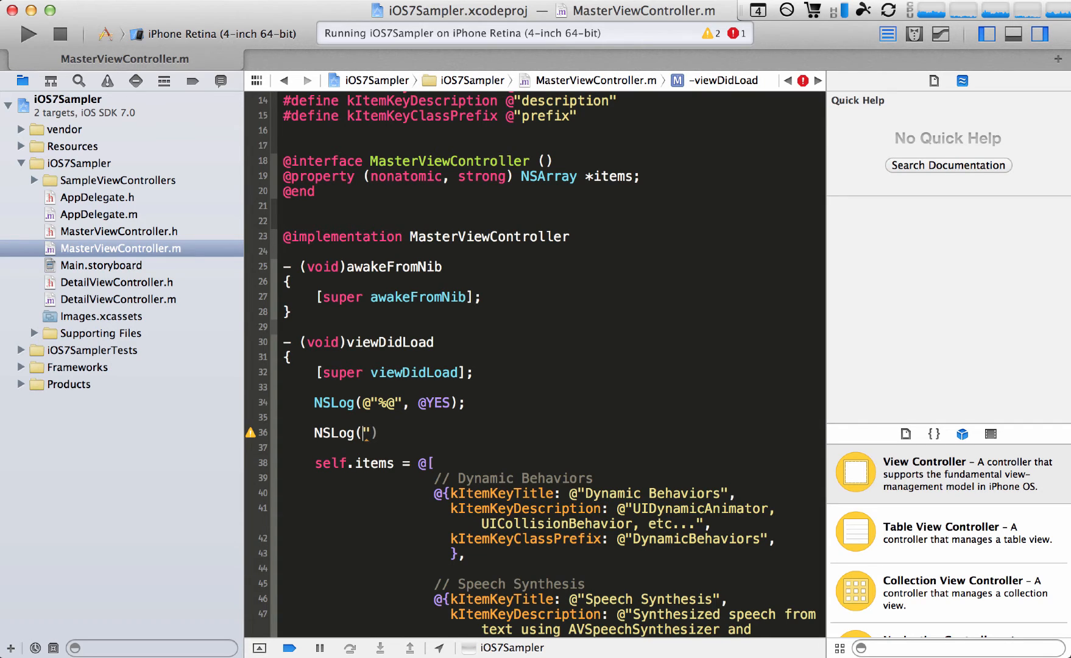
text(@)
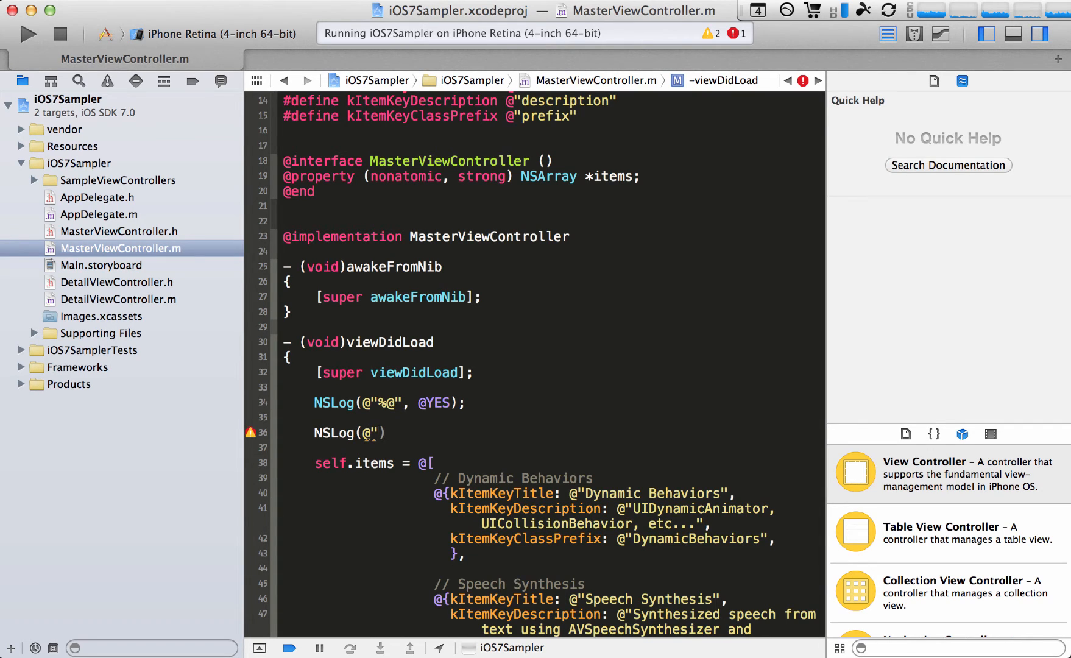
text(%d",)
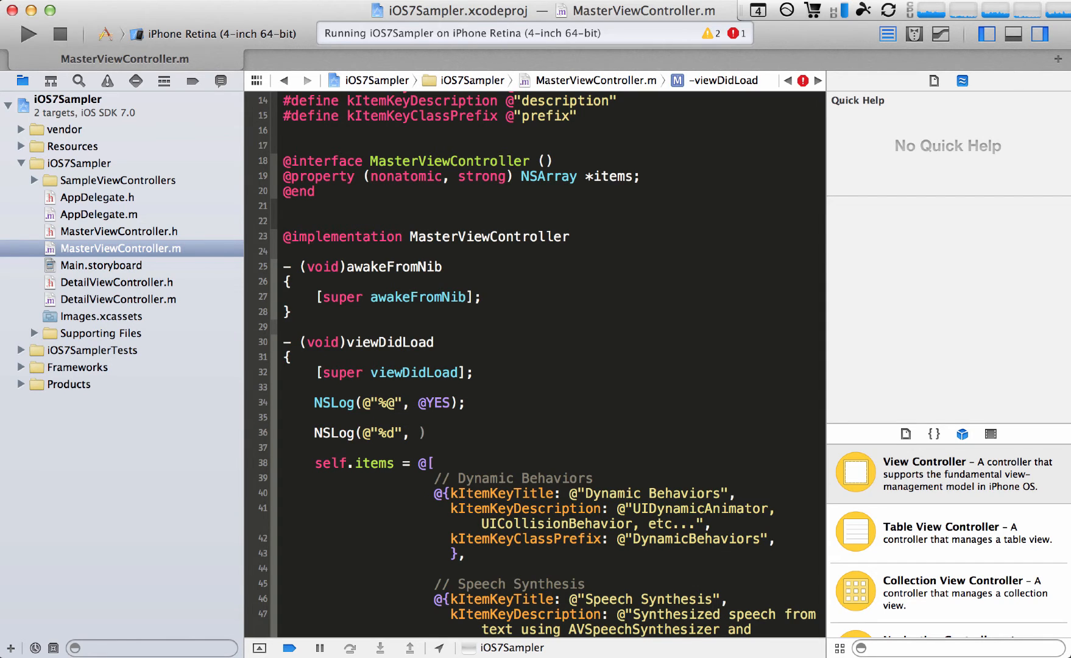
text(34)
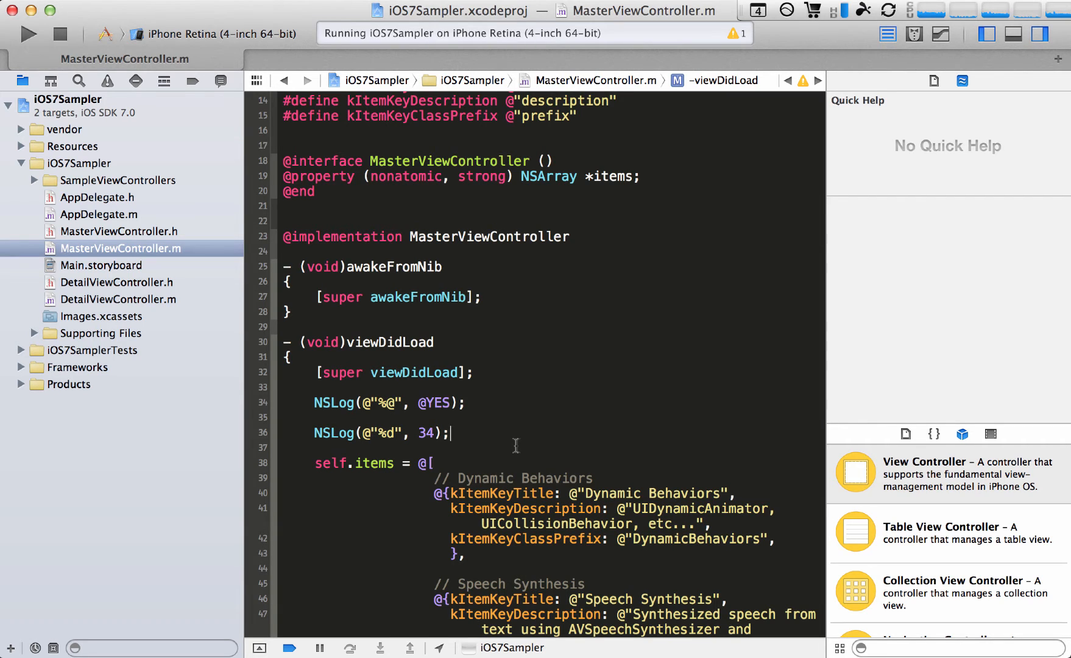
mouse_move(612, 475)
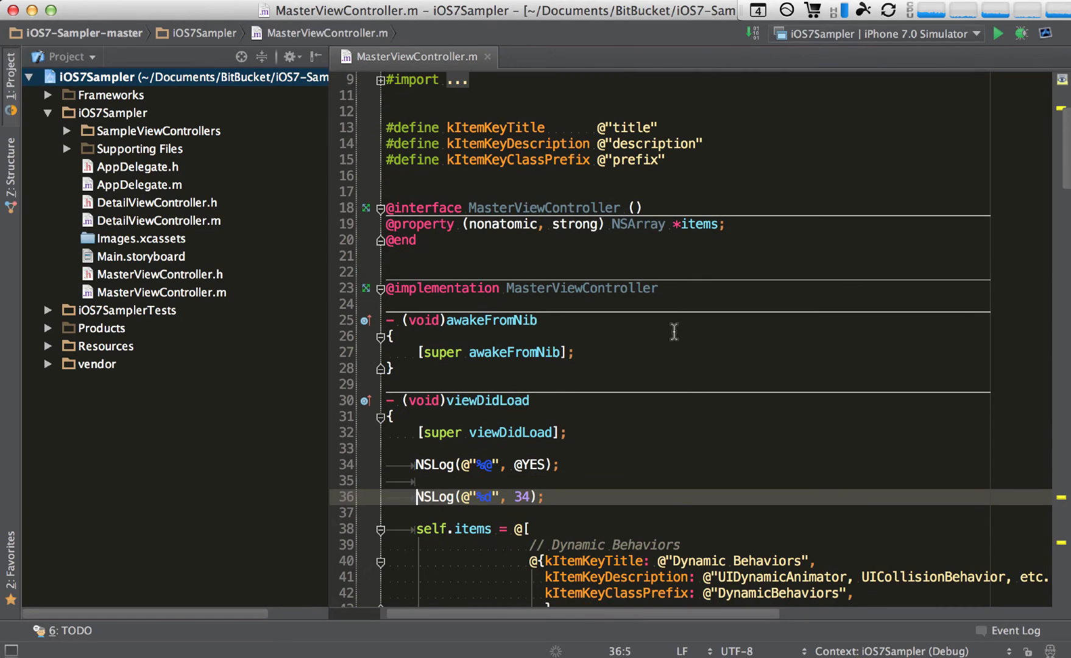
- Return to the AppCode editor and open DetailViewController.m in a second tab
click(546, 497)
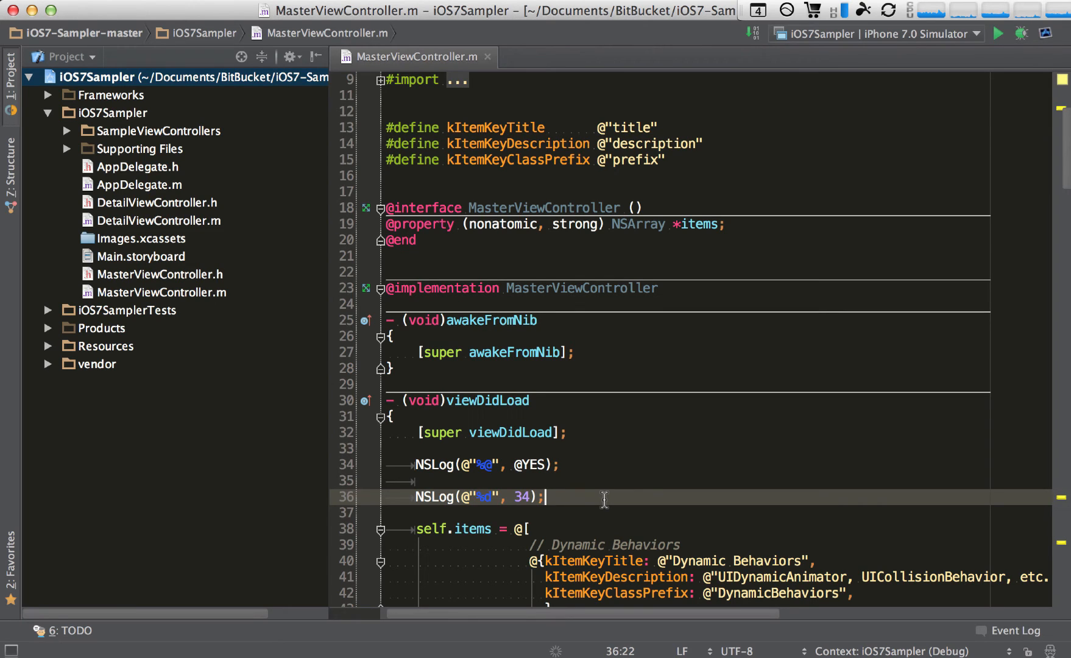
mouse_move(701, 306)
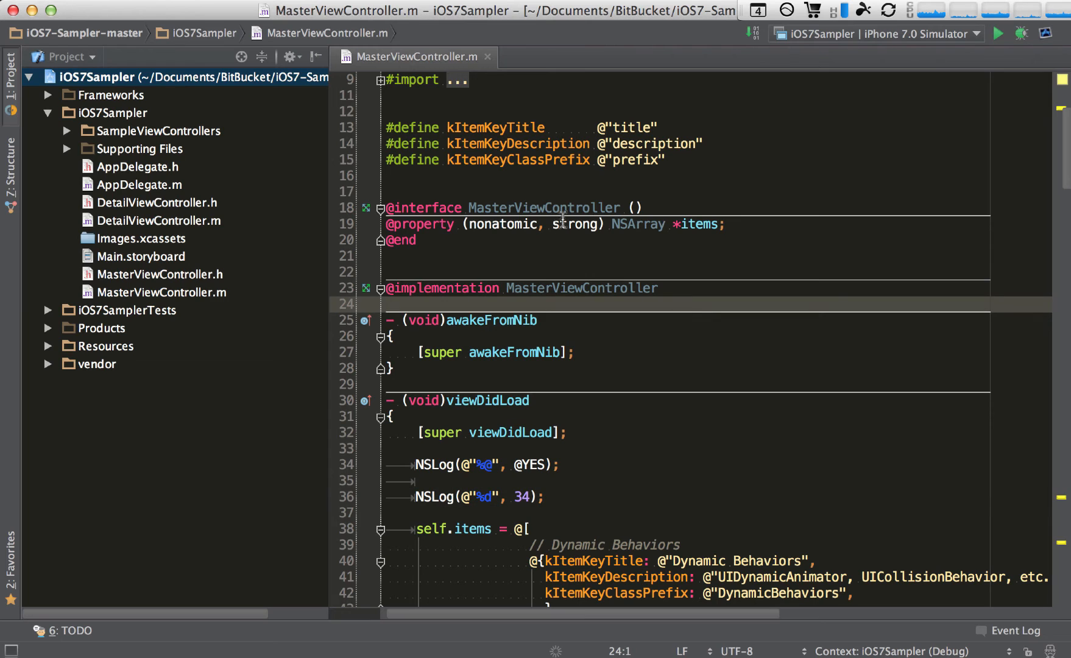
click(158, 221)
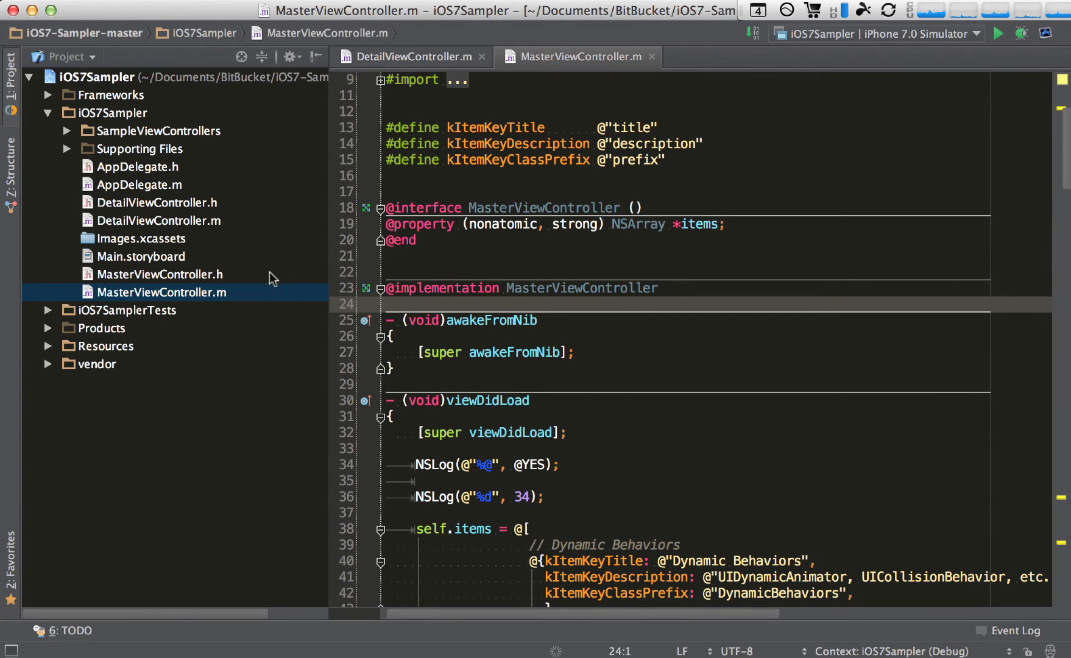
- Declare <UITableViewDataSource> on the MasterViewController interface in MasterViewController.h
click(161, 274)
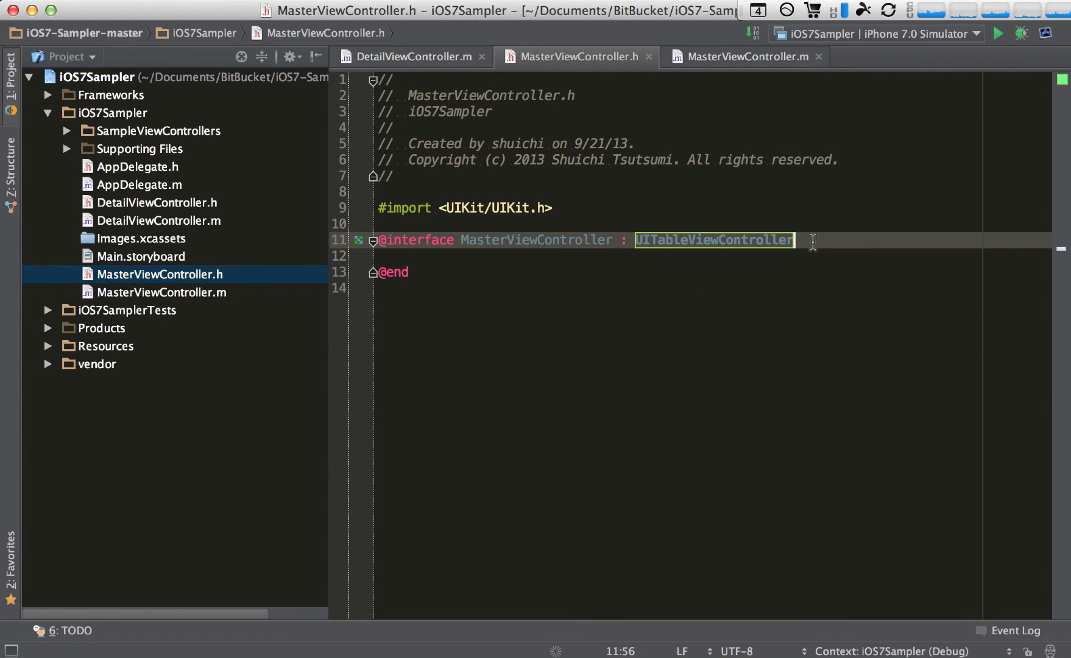
text(<UI)
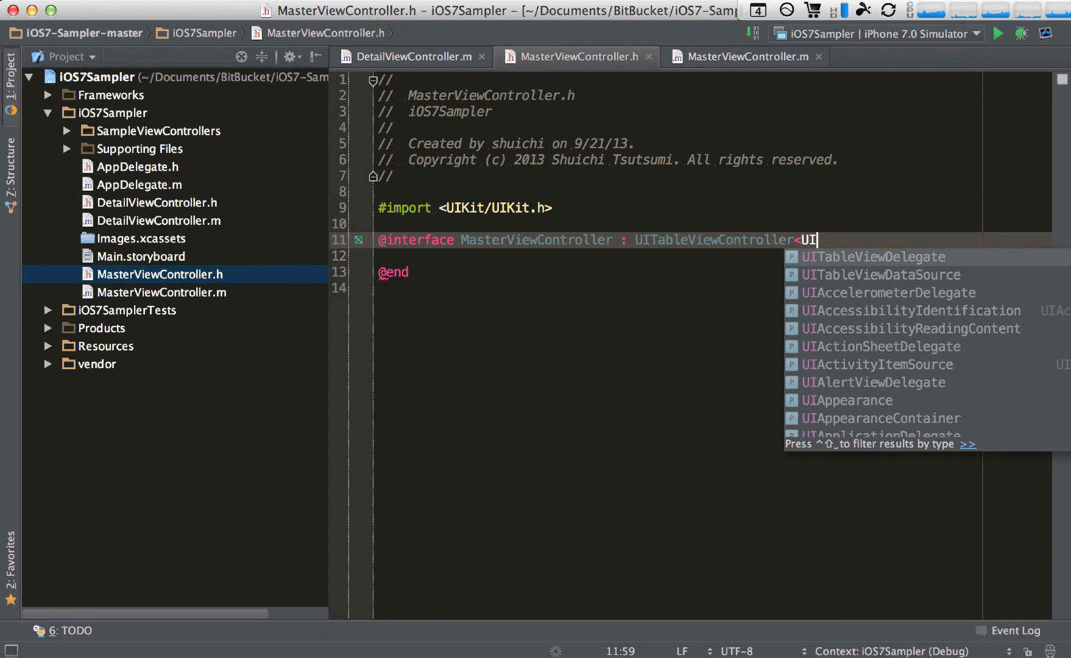
click(880, 276)
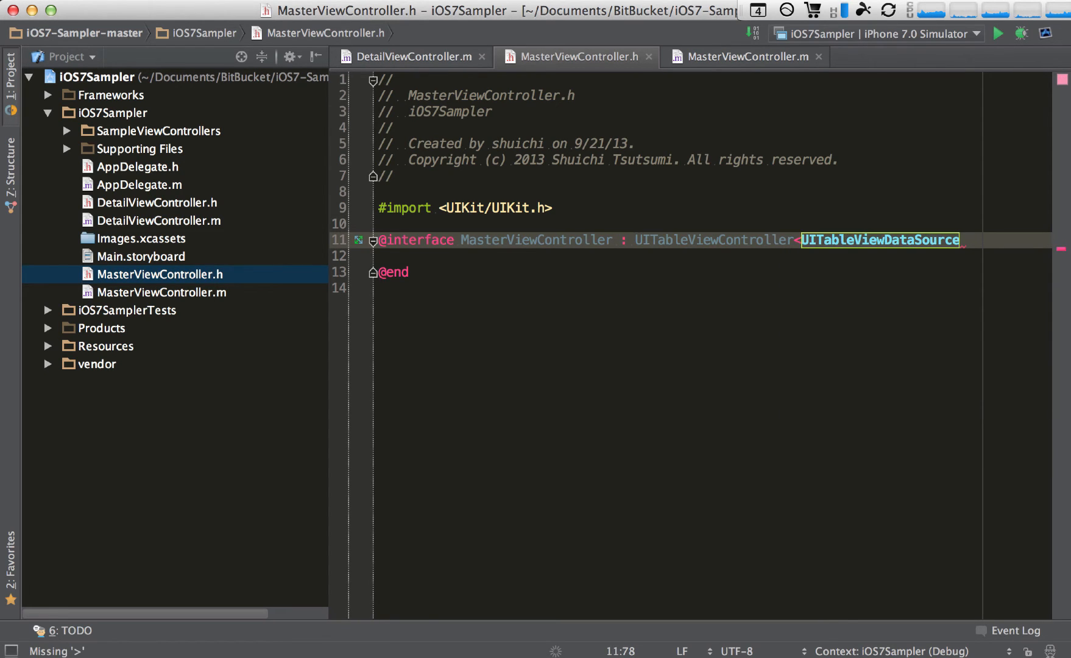
text(>)
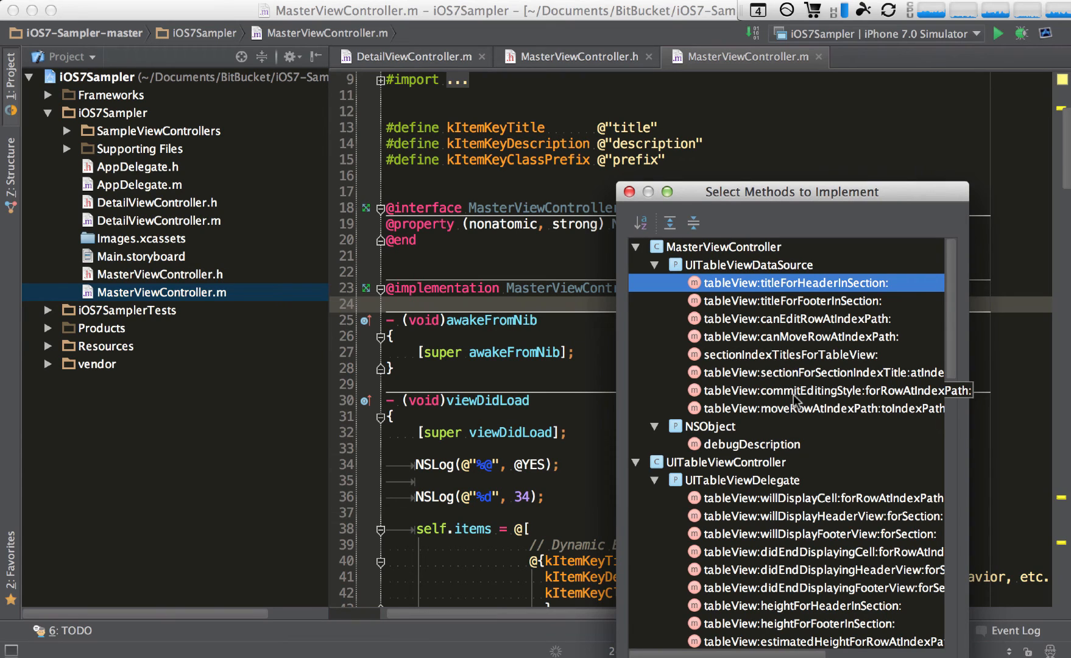
mouse_move(785, 419)
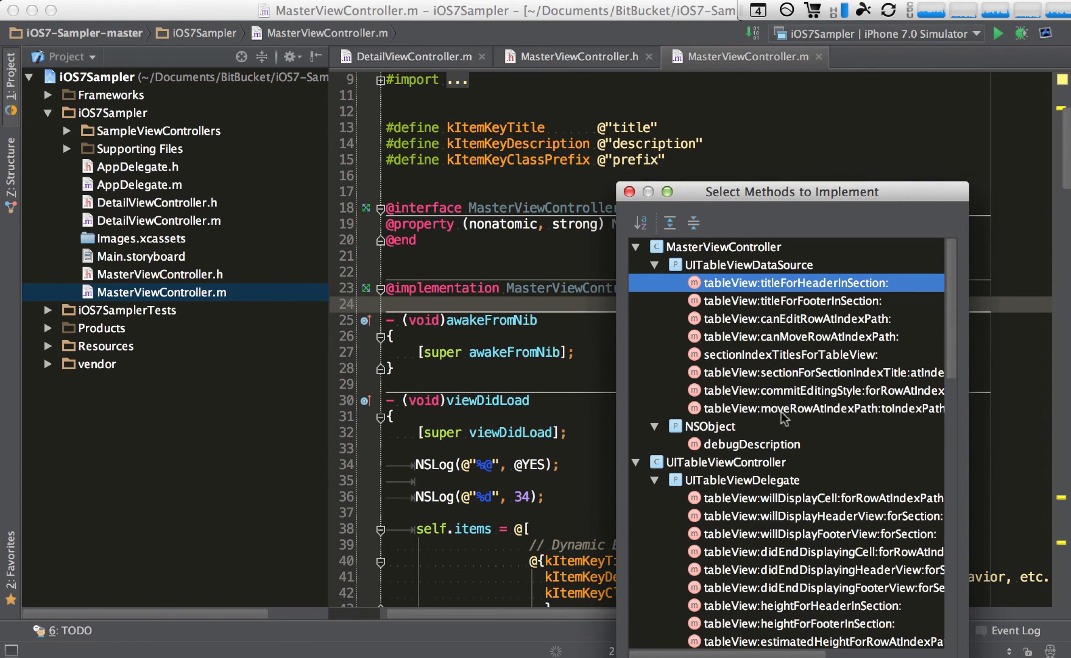
mouse_move(790, 372)
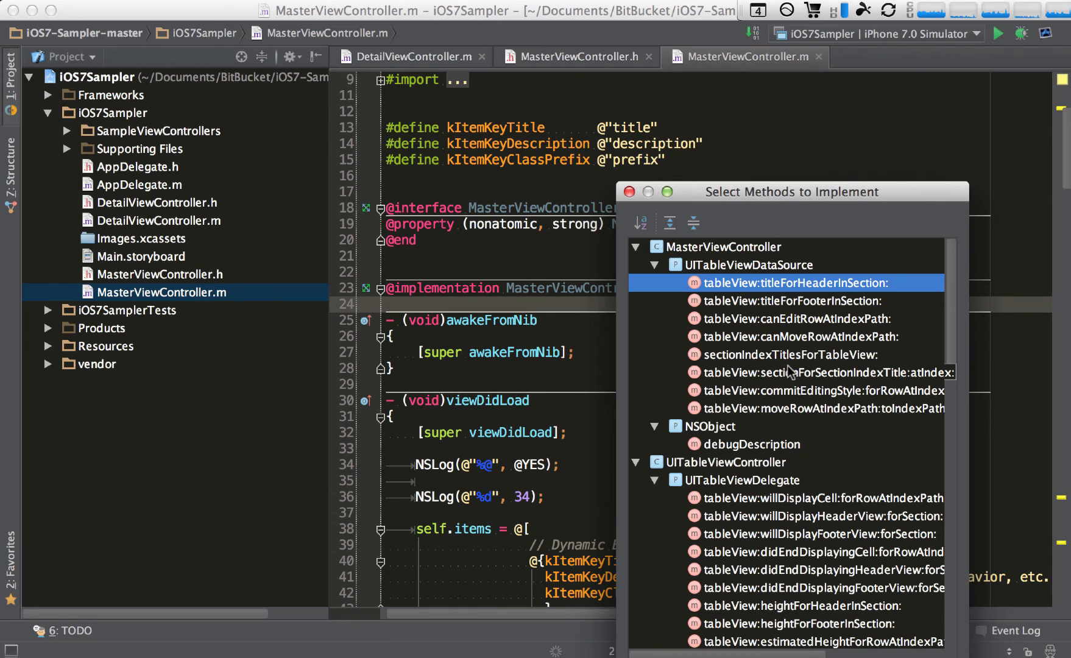
- Filter by 'sect' and implement tableView:sectionForSectionIndexTitle:atIndex: returning 0
text(section)
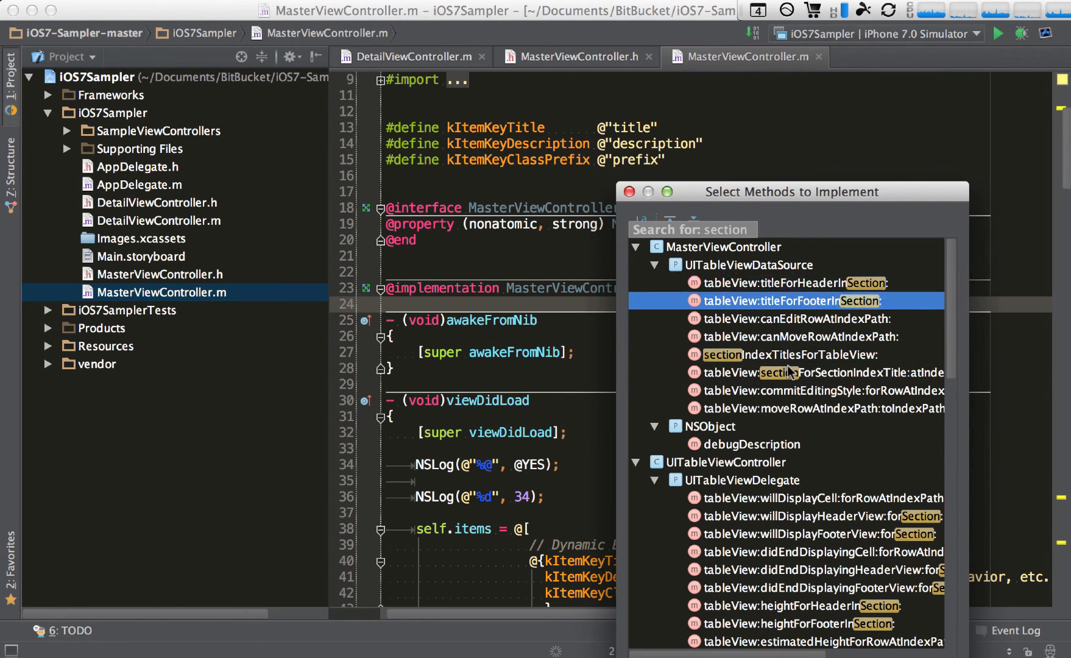
click(789, 354)
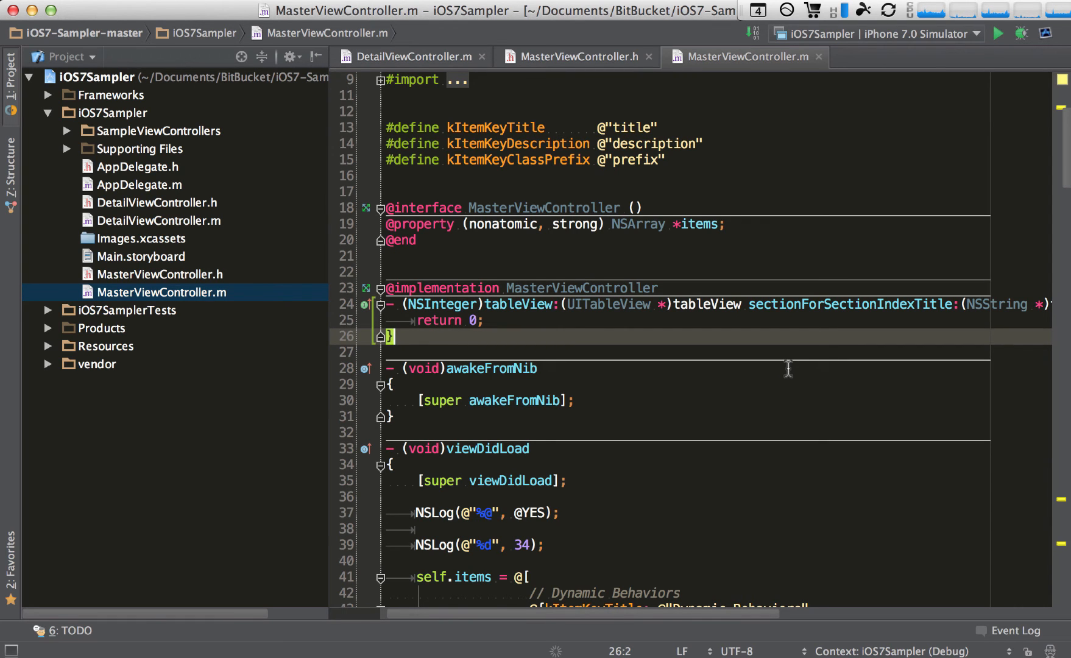
scroll(down, 3)
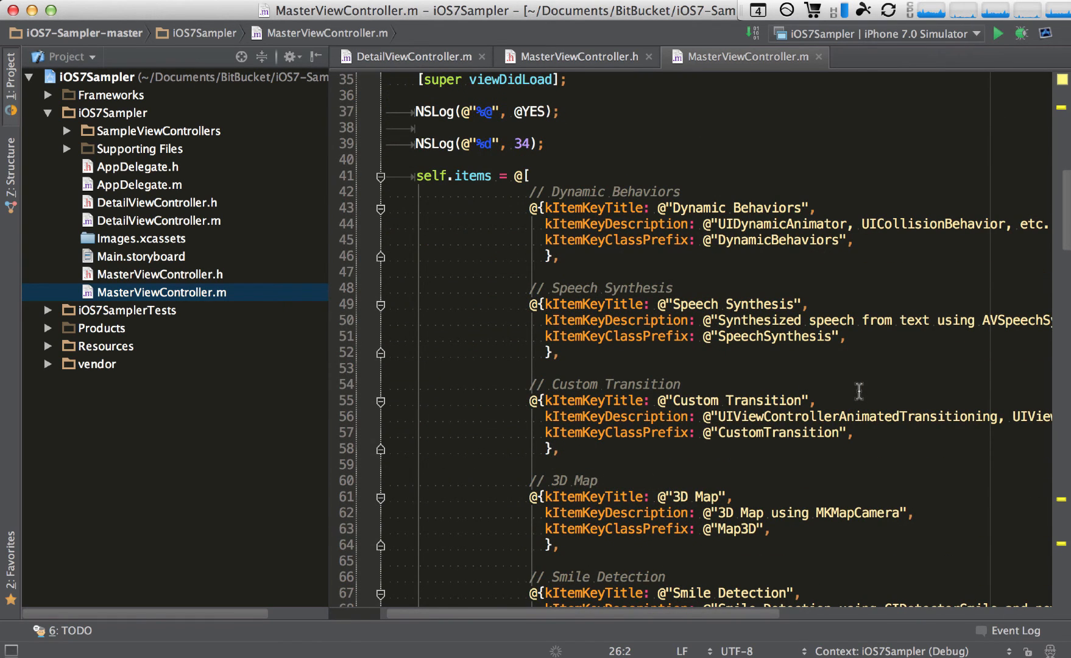
scroll(down, 3)
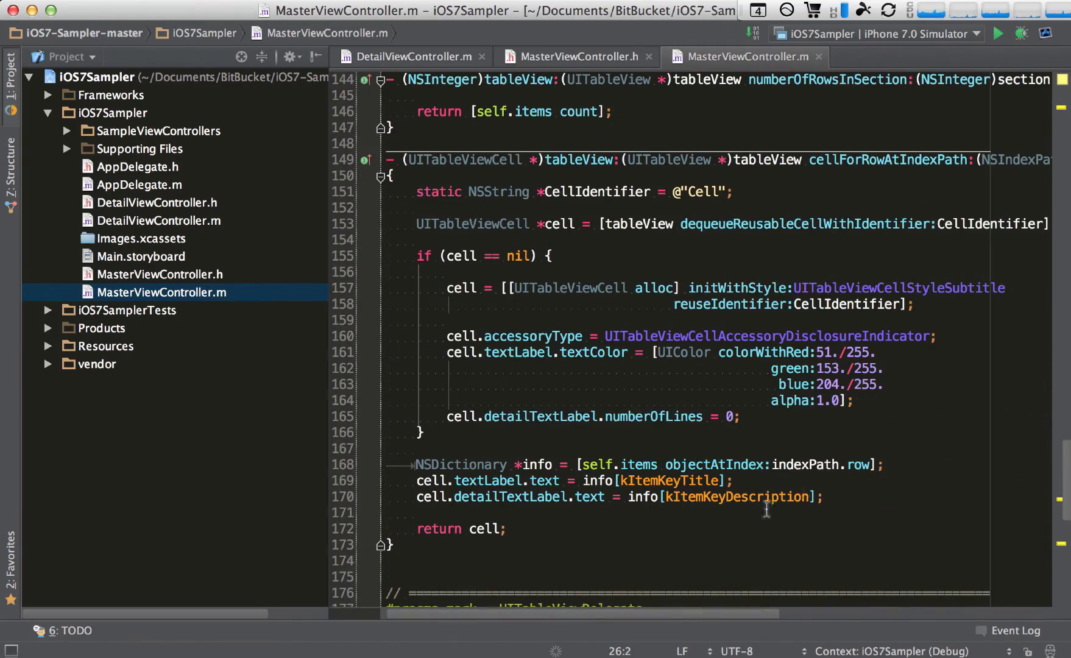
mouse_move(841, 499)
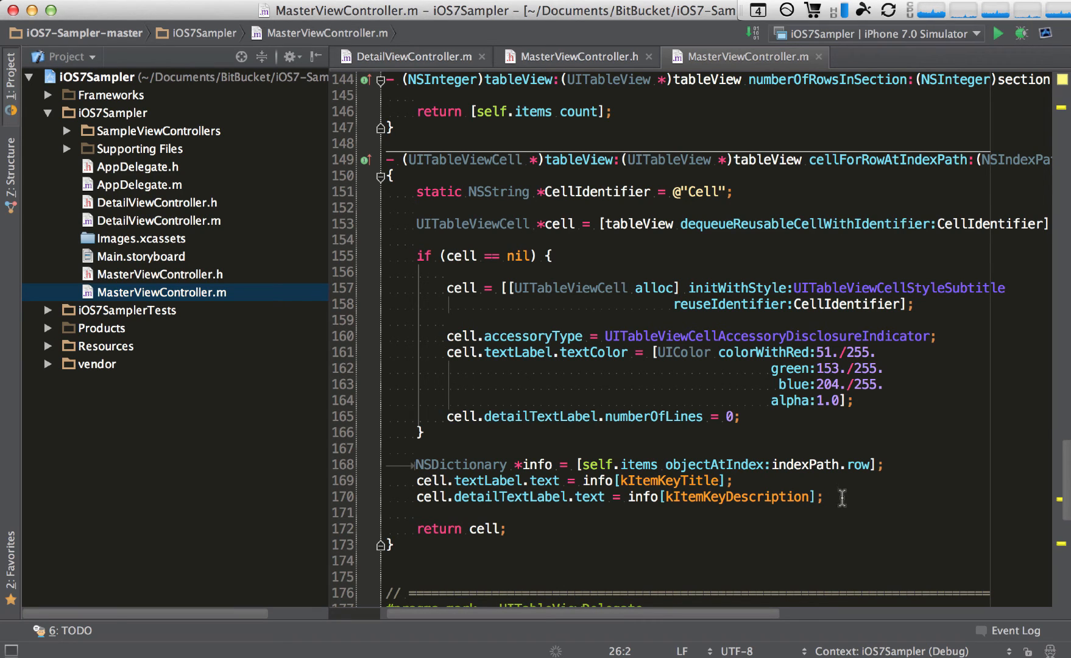
click(827, 497)
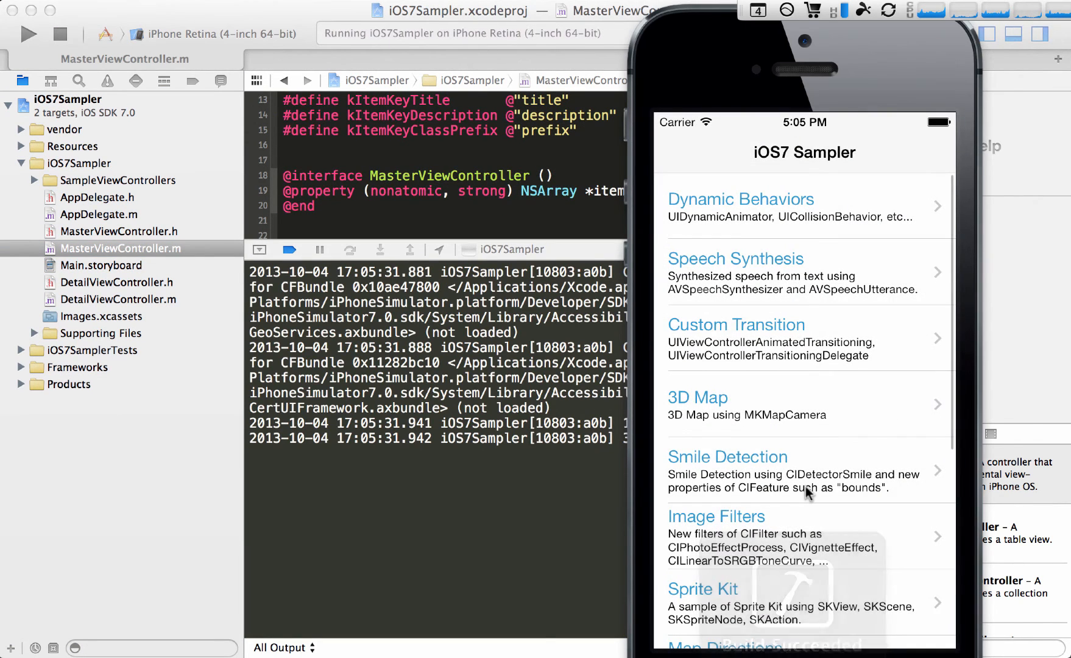
mouse_move(850, 40)
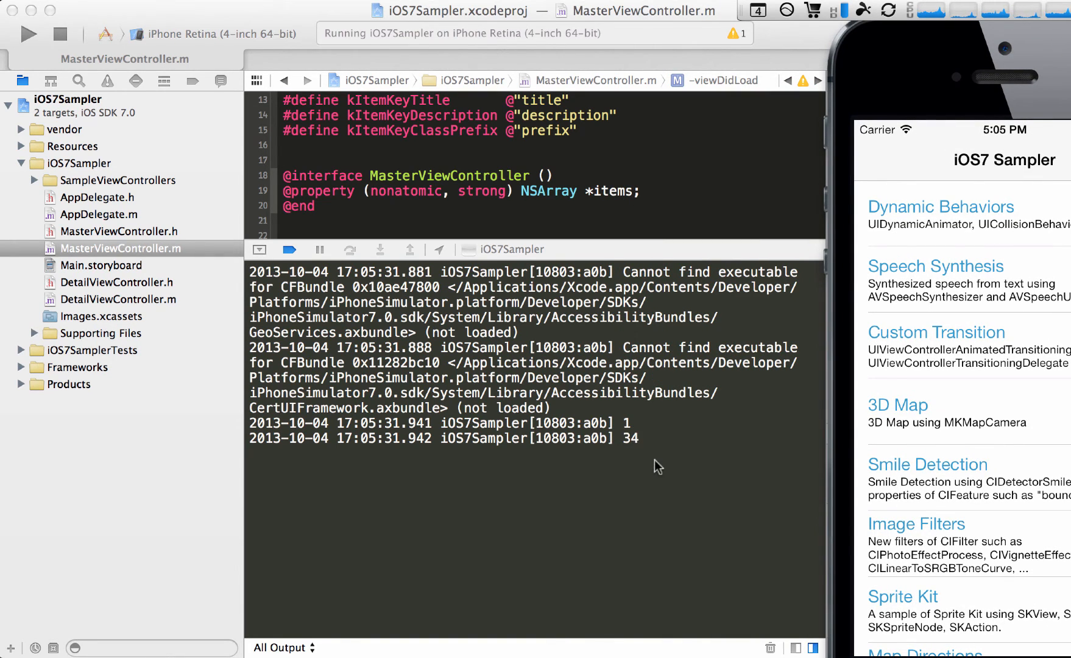
mouse_move(1007, 452)
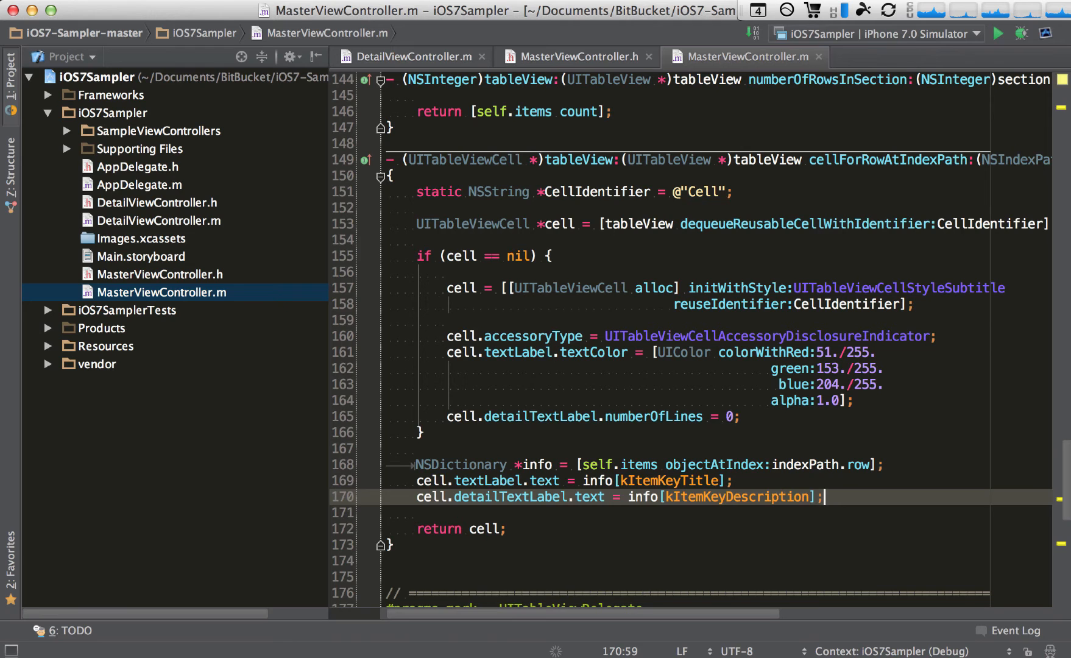
- Scroll through the table view methods after the generated stub is removed
scroll(down, 3)
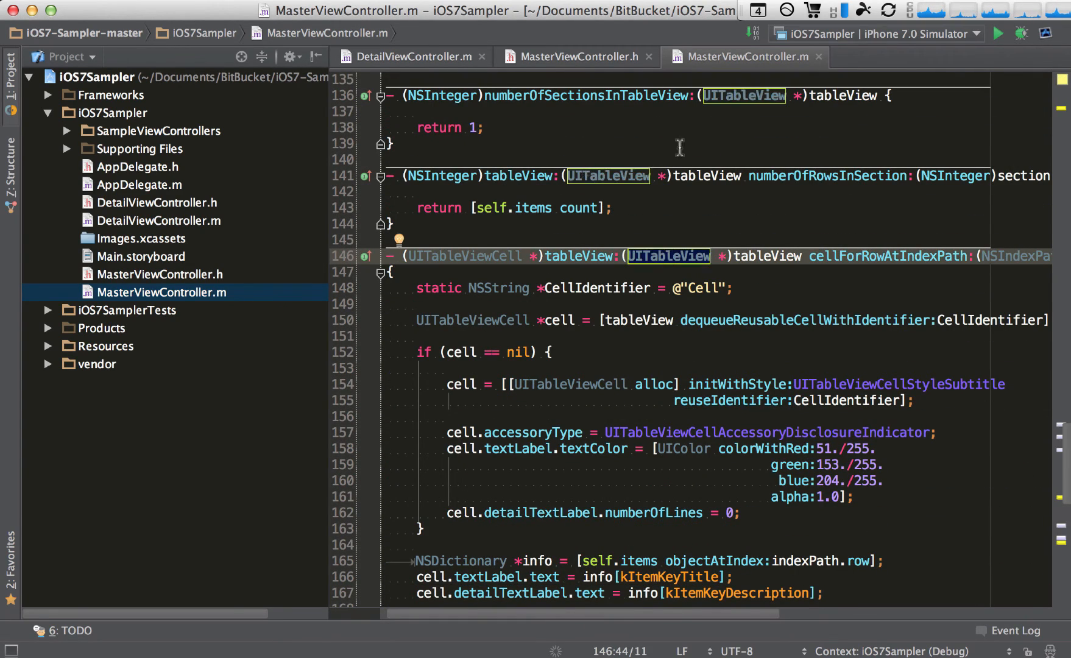
mouse_move(721, 275)
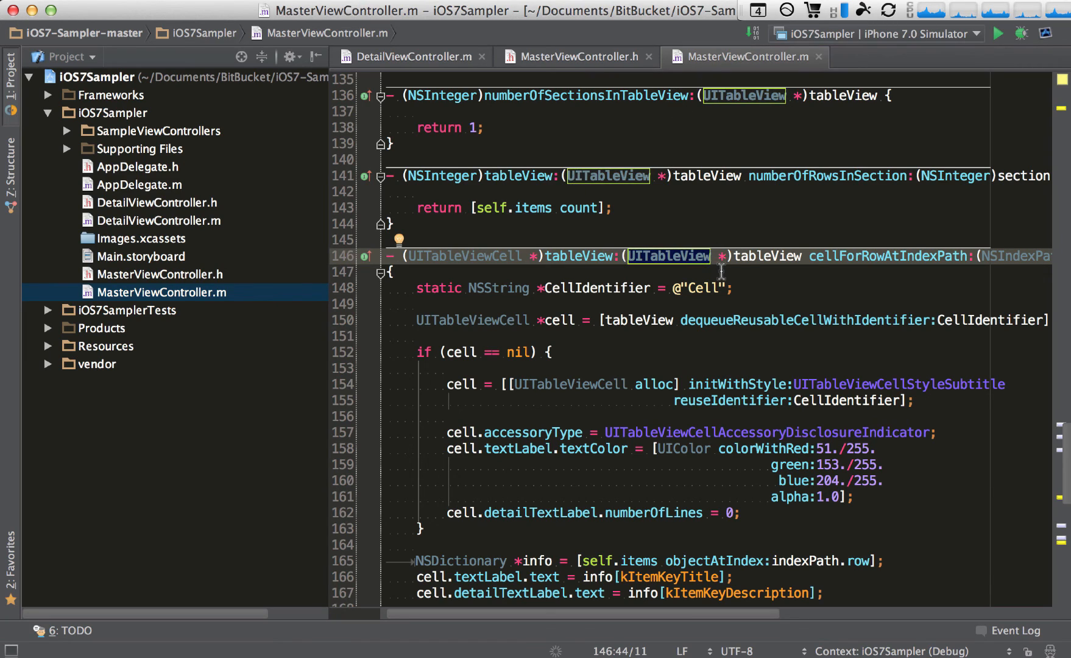
scroll(down, 3)
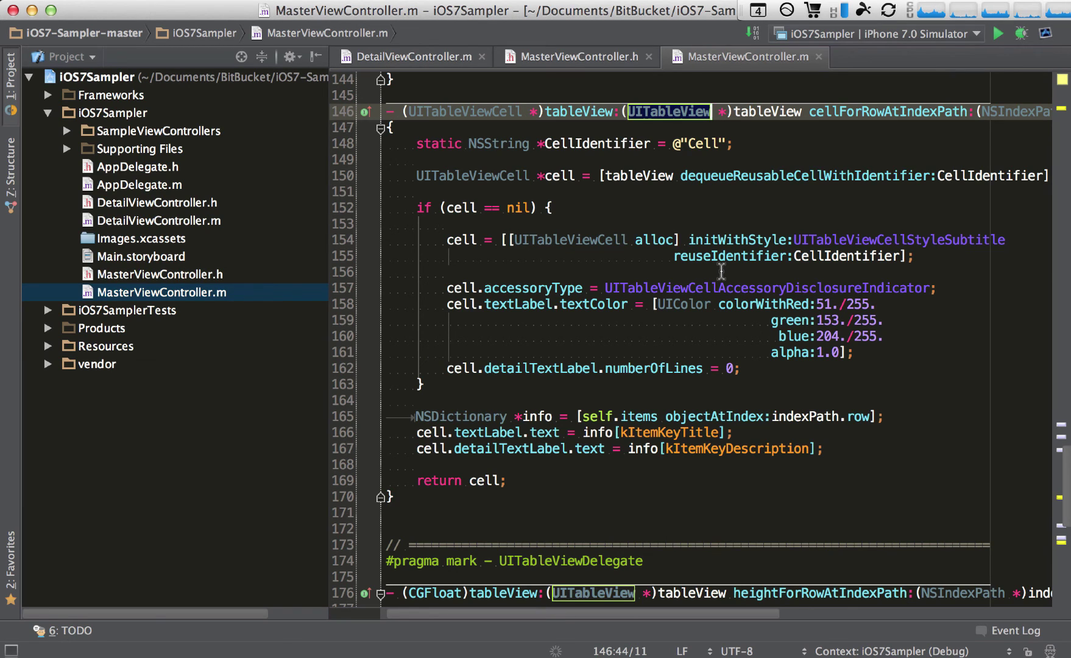
mouse_move(770, 379)
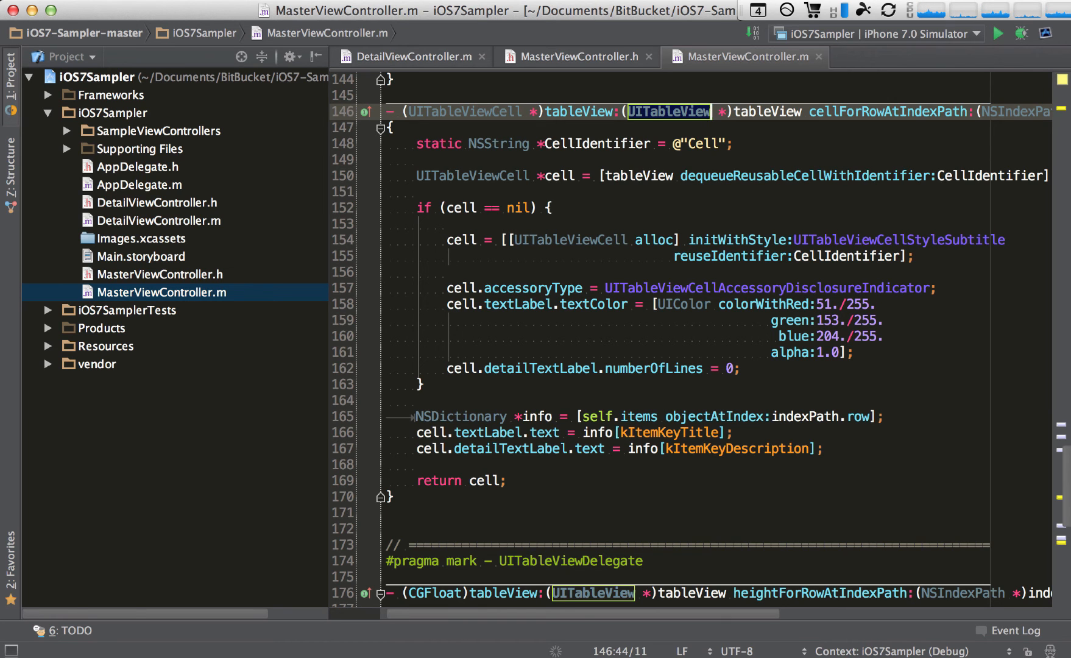
scroll(down, 3)
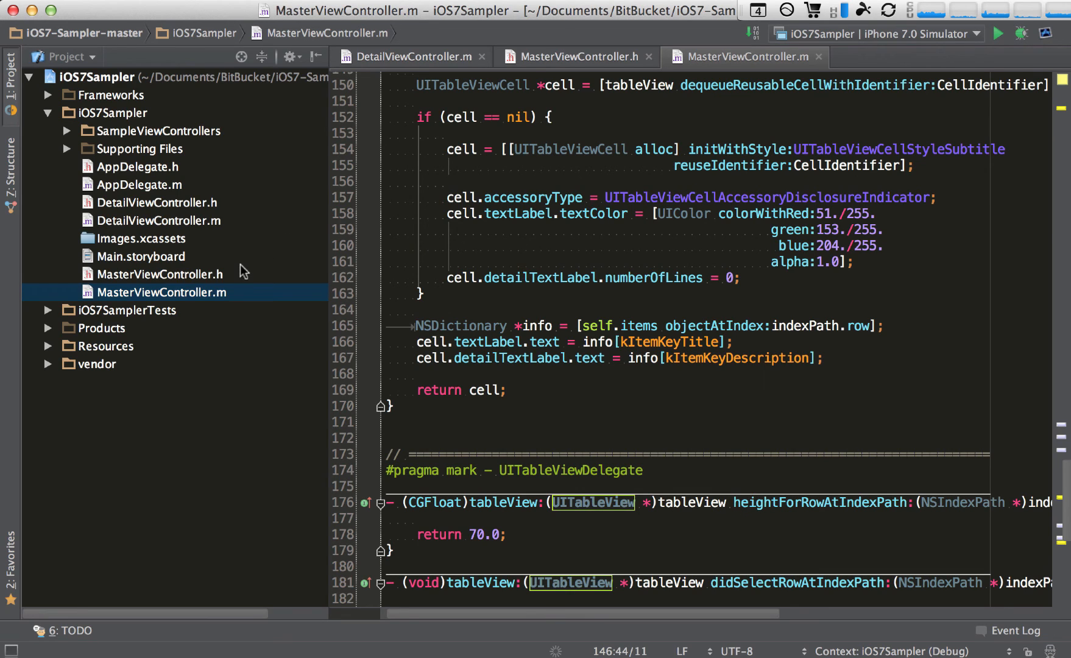
mouse_move(556, 485)
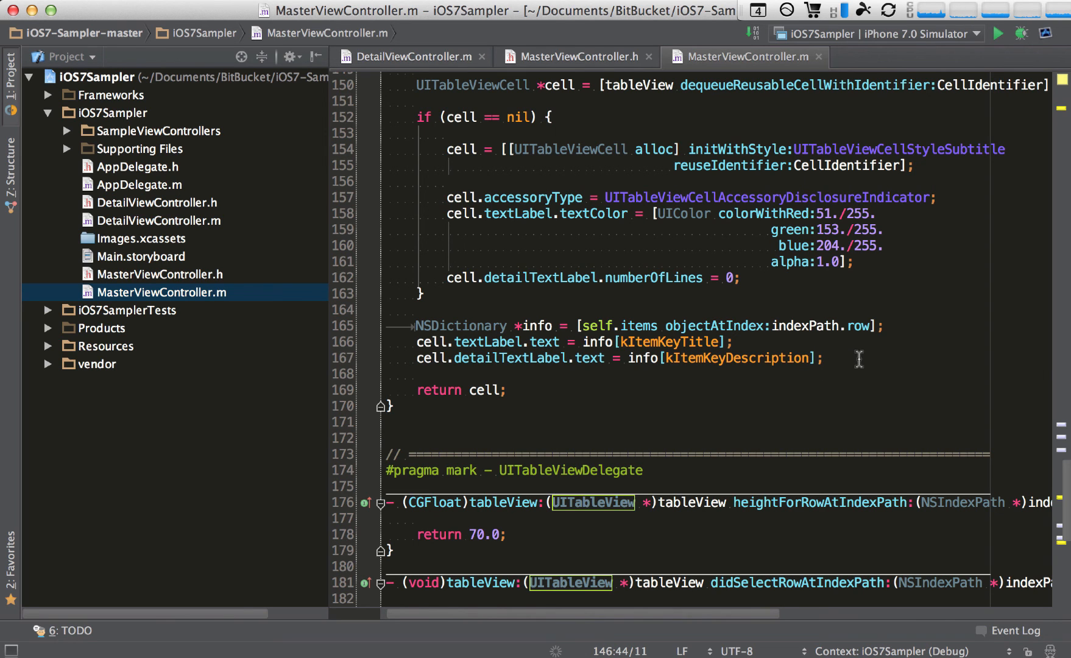
scroll(down, 3)
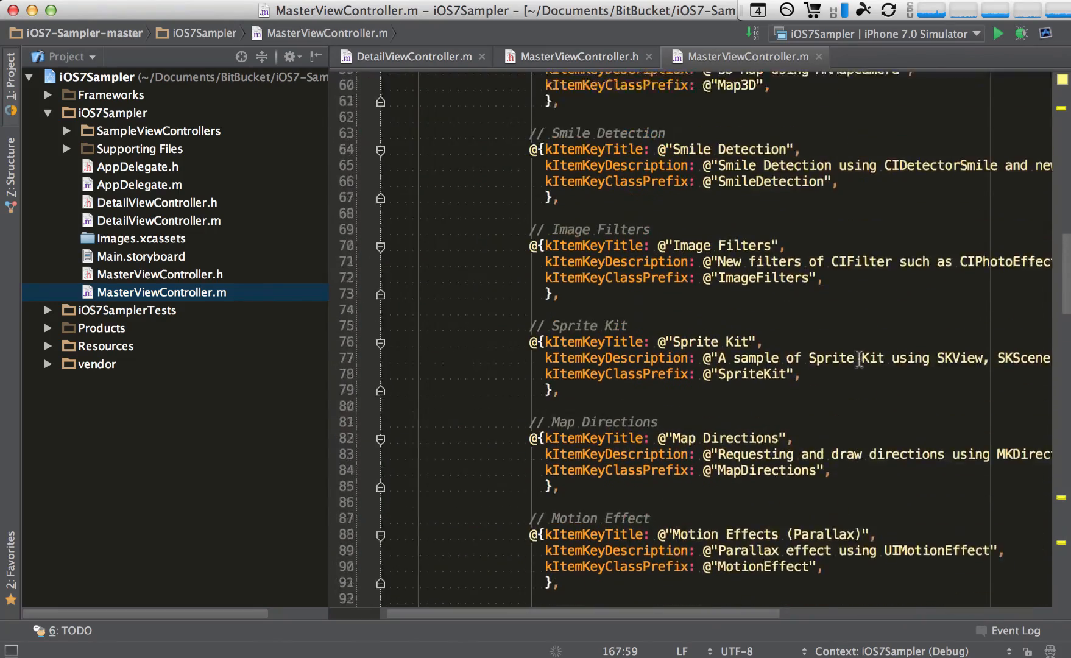
scroll(up, 3)
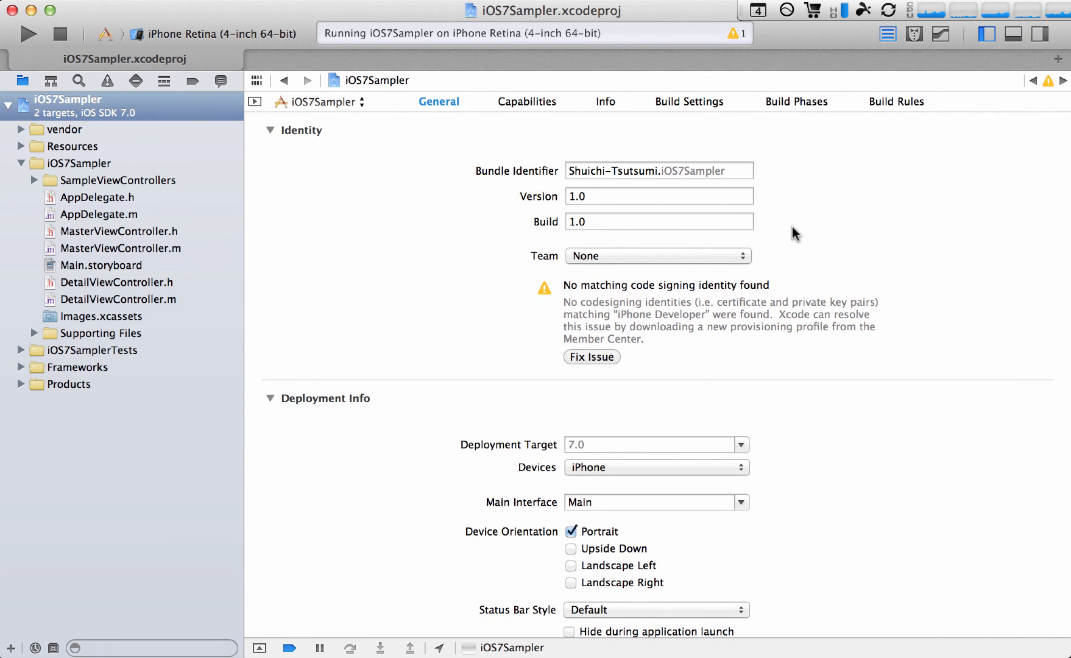
- Show the iOS7Sampler target's Build Settings in Xcode's project editor
click(688, 102)
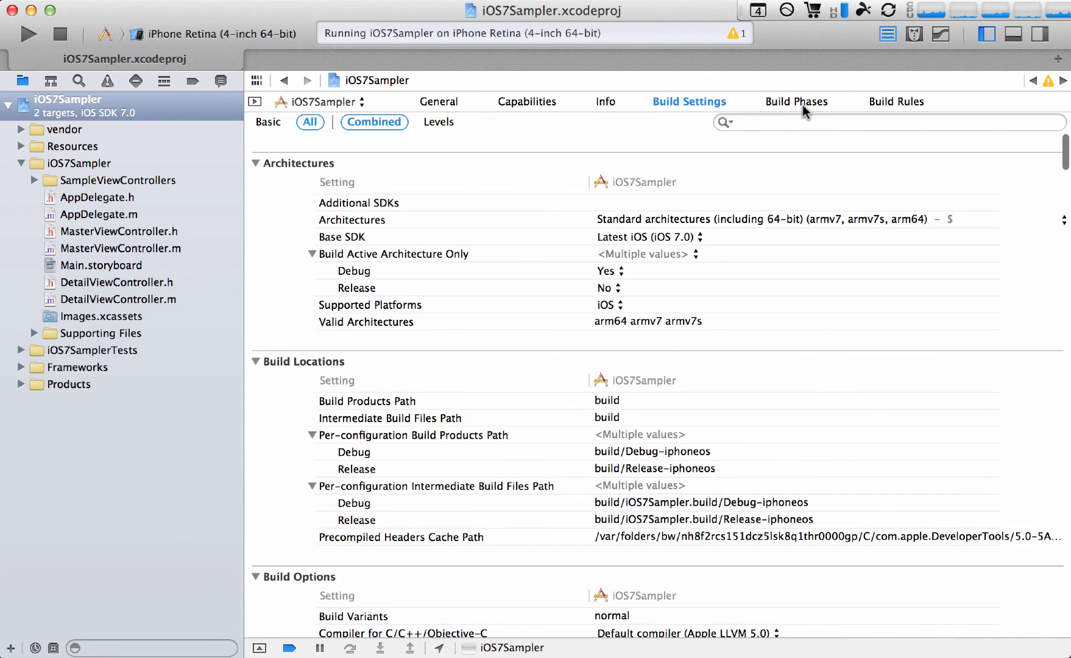
click(100, 265)
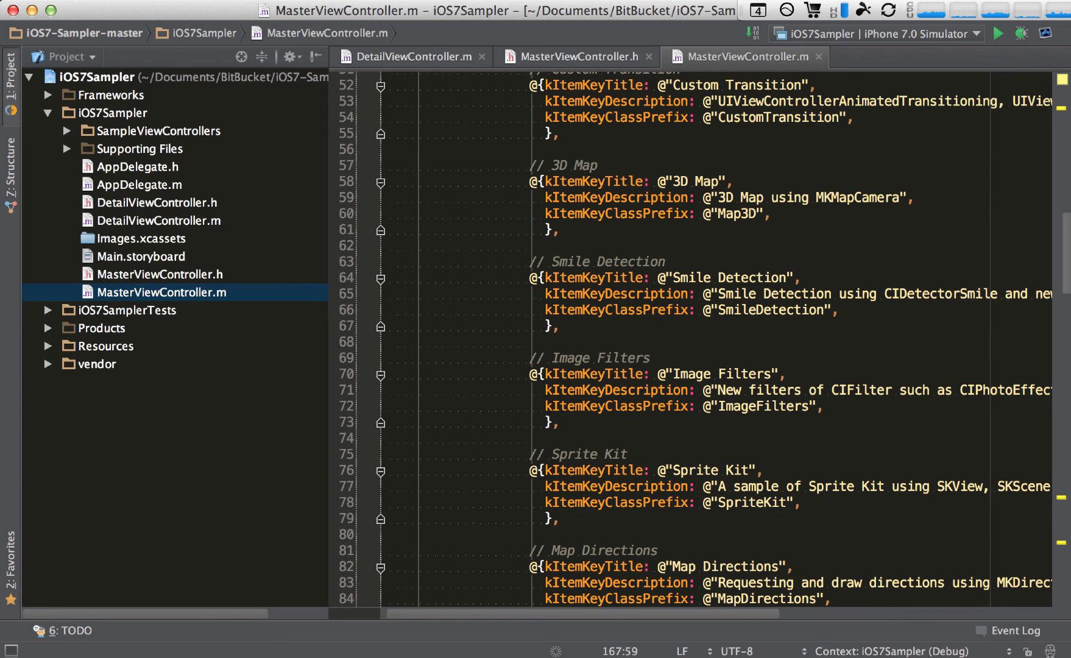
scroll(up, 3)
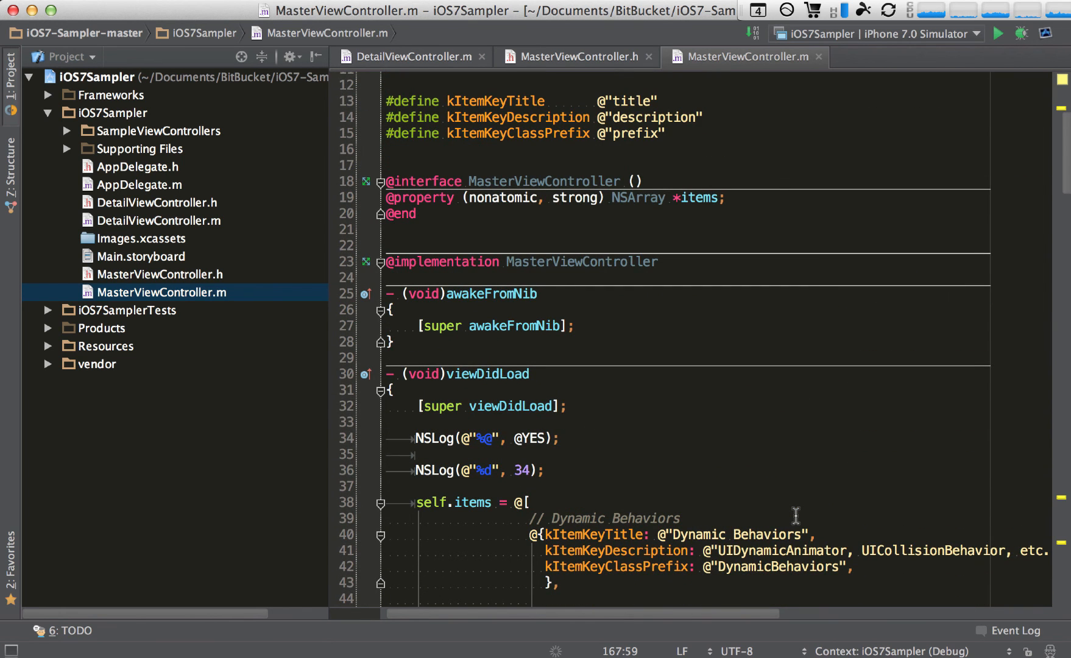
scroll(down, 3)
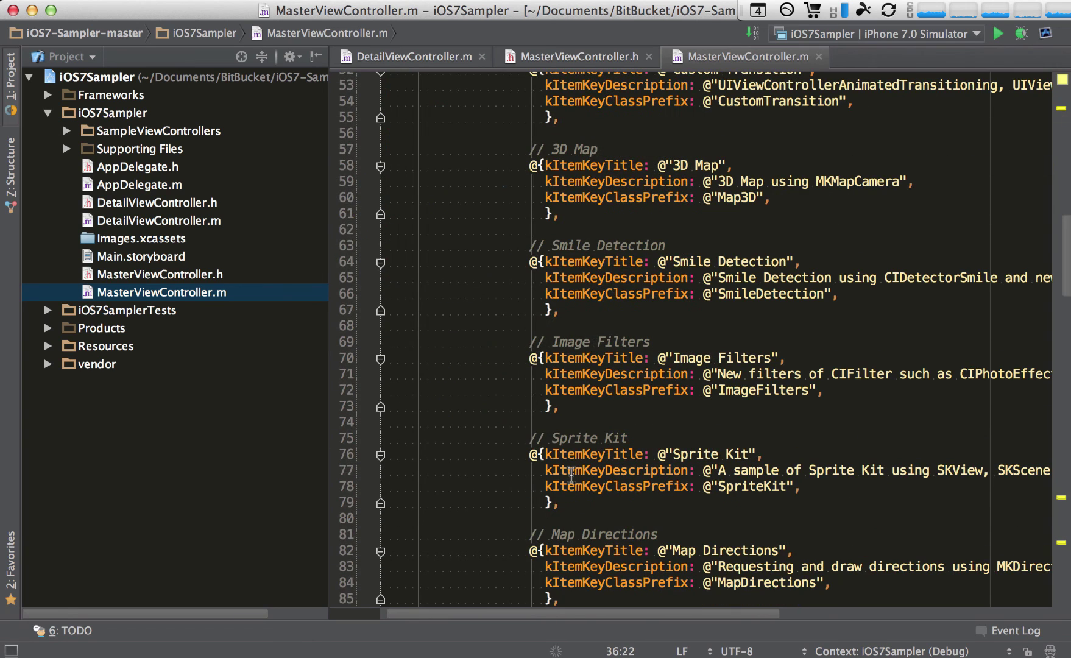